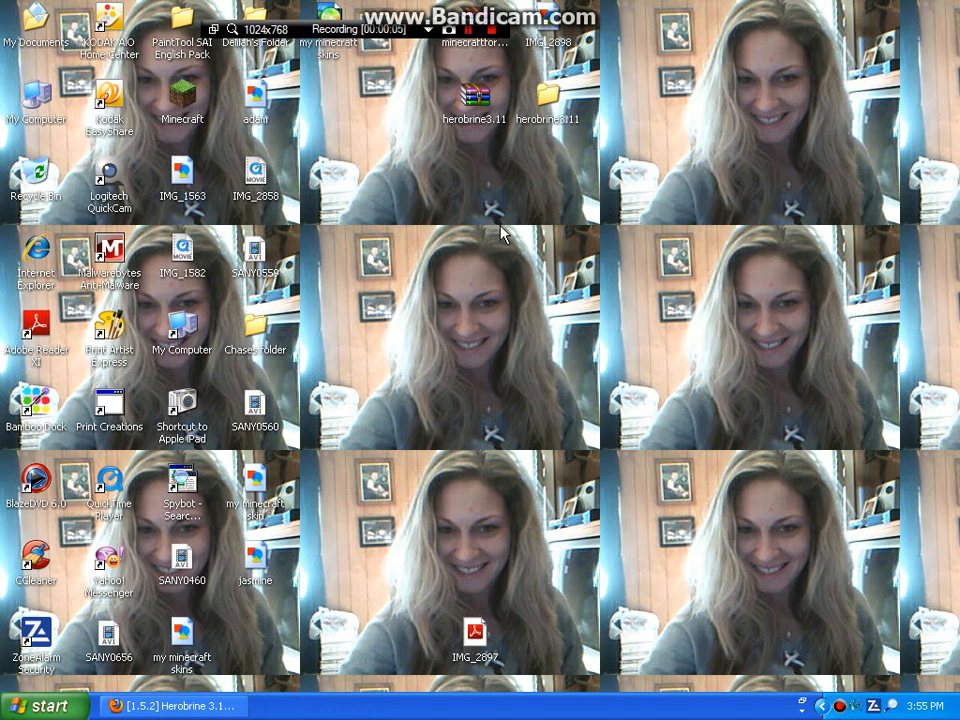
mouse_move(435, 367)
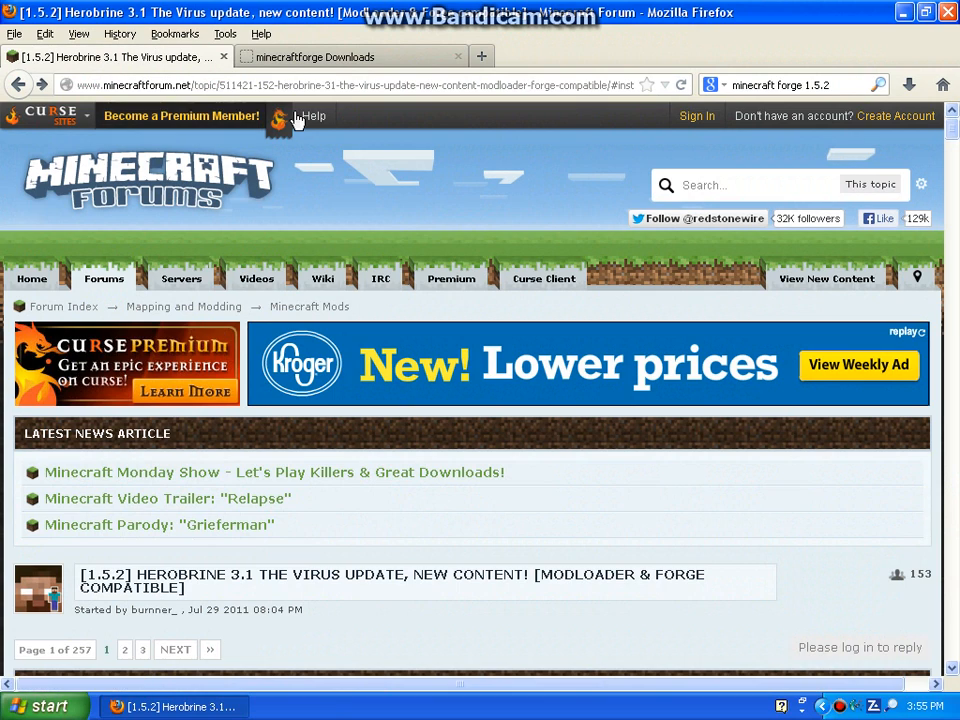
Scroll to the Herobrine 3.1 thread's Download spoiler and expand it to show the 1.5.2 link
scroll(down, 3)
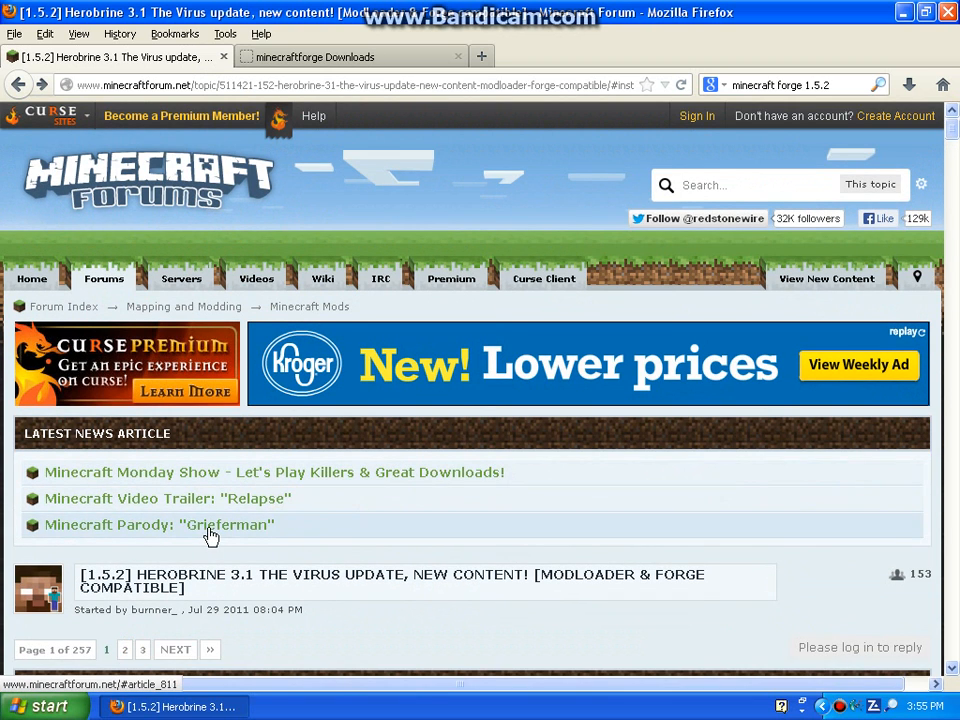
scroll(down, 3)
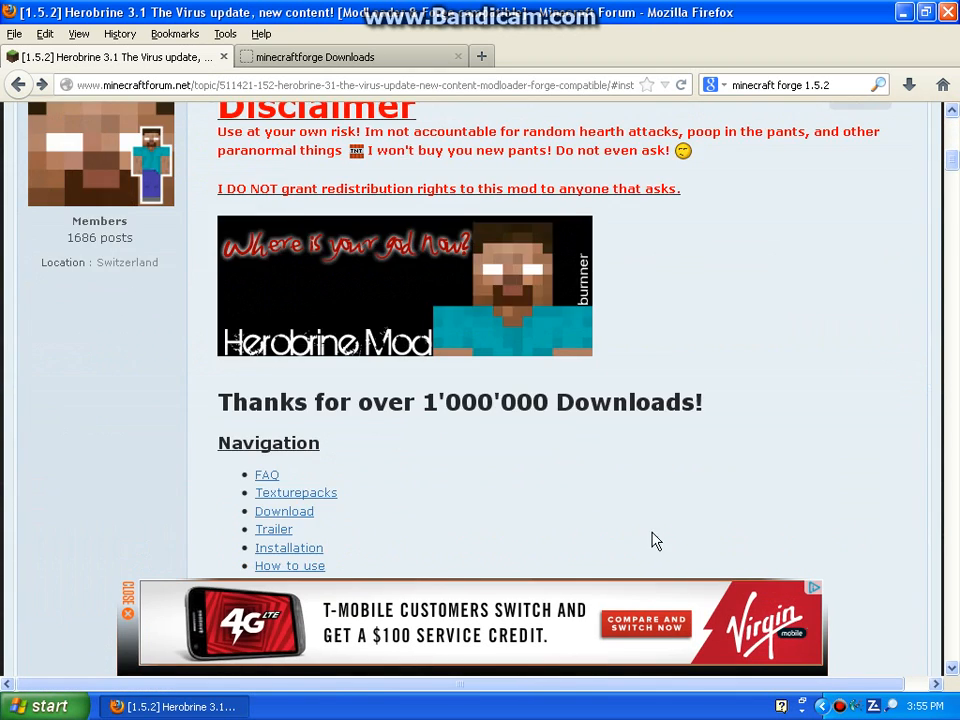
scroll(down, 3)
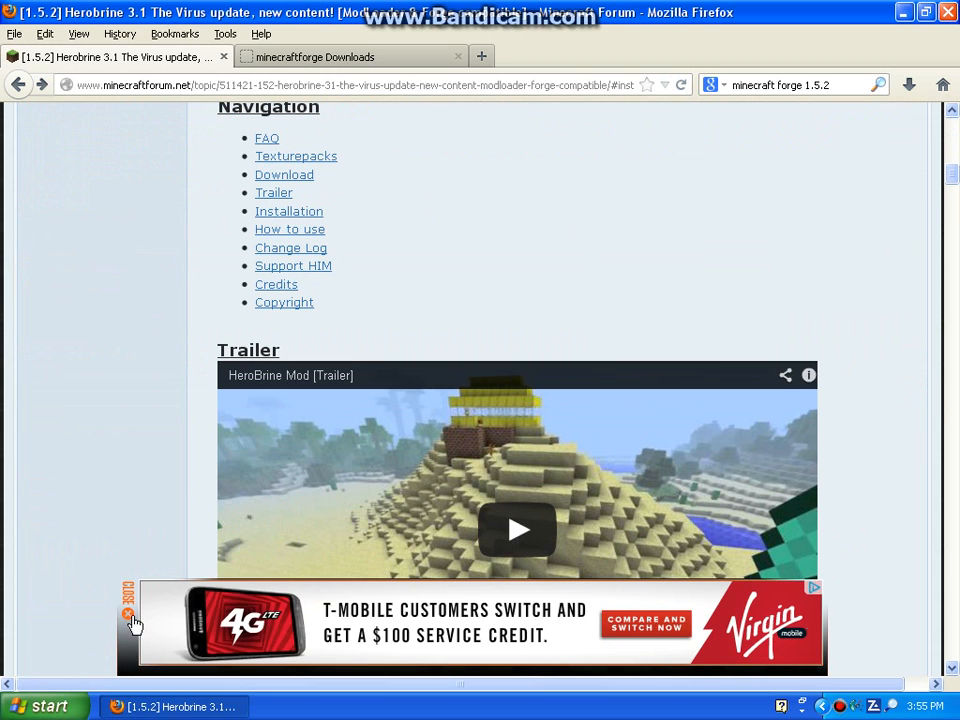
scroll(down, 3)
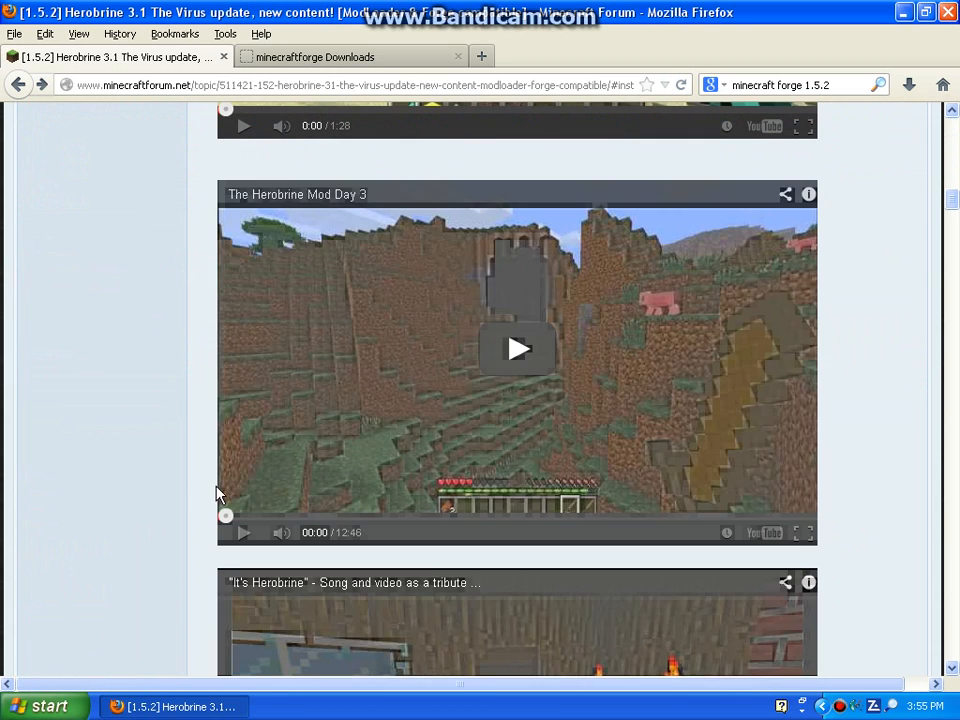
scroll(down, 3)
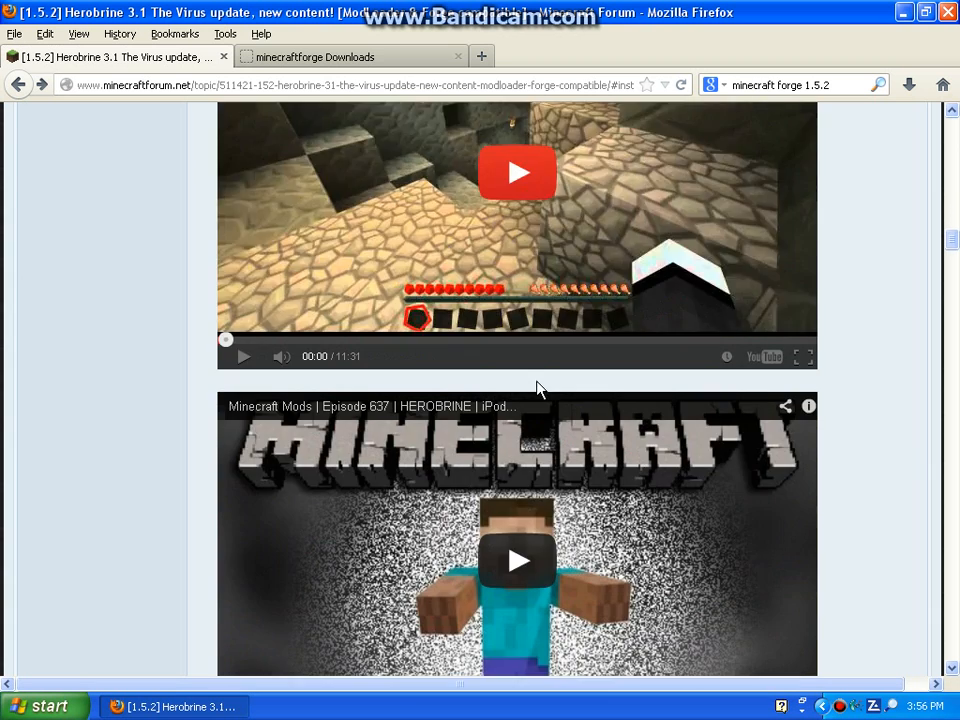
scroll(down, 3)
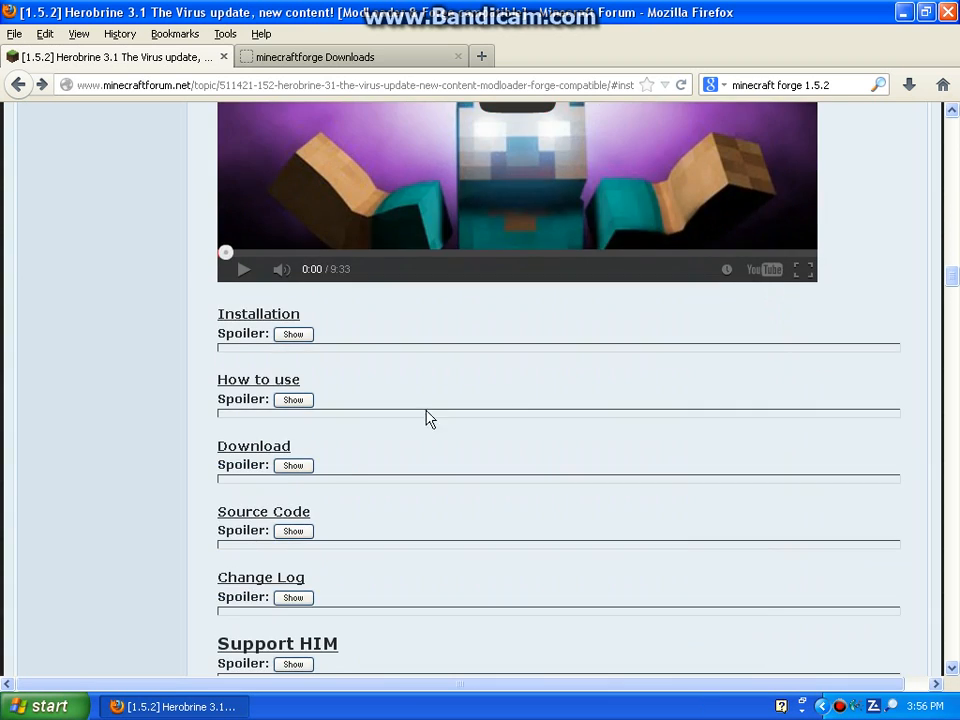
click(293, 465)
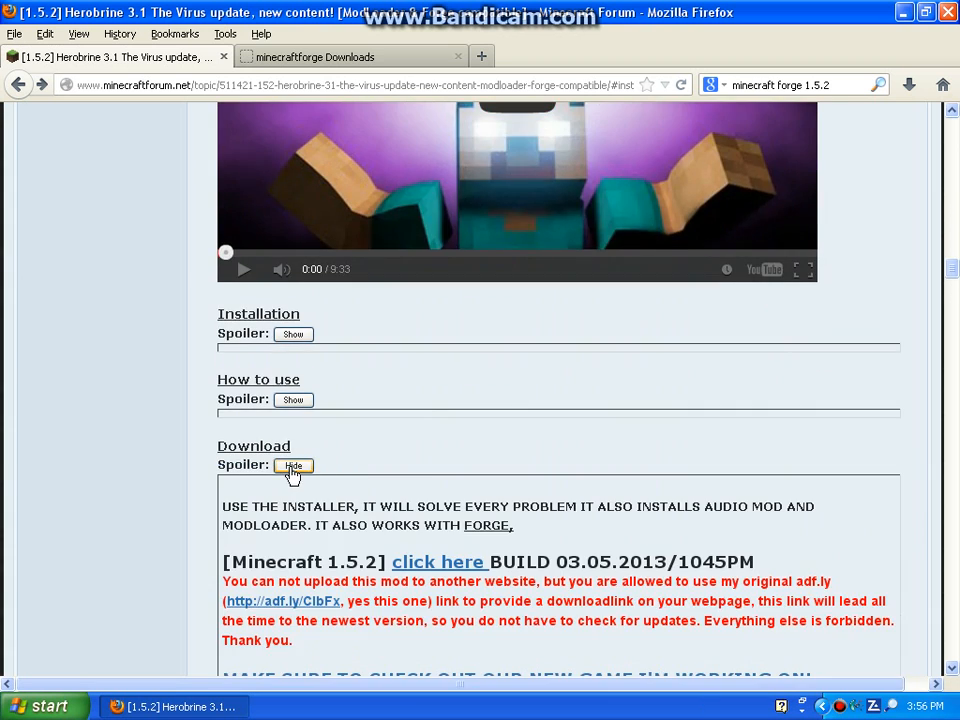
click(293, 465)
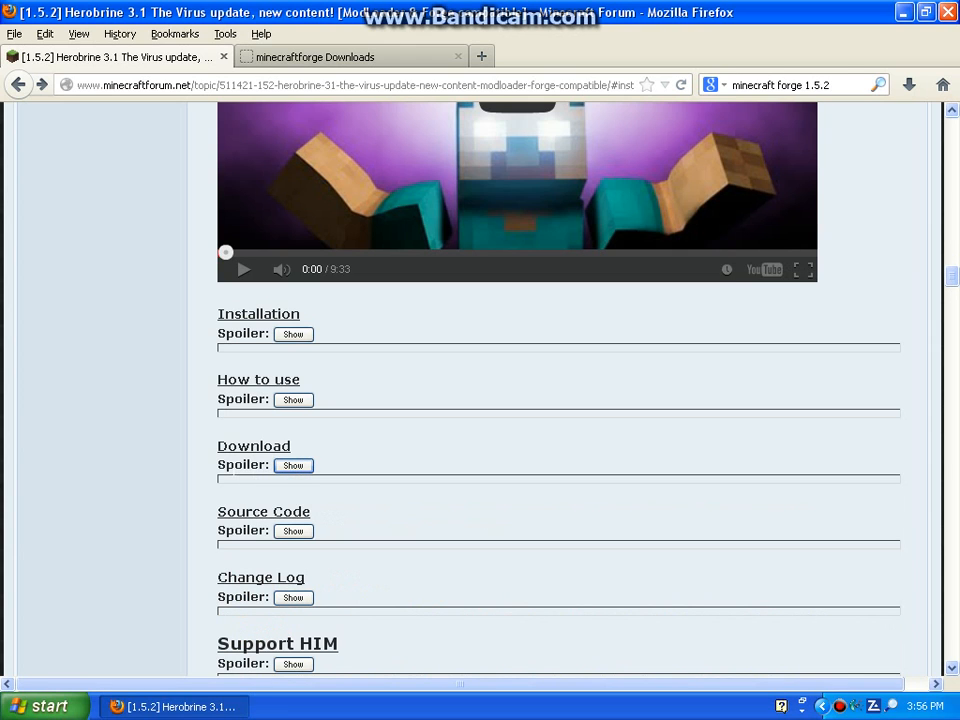
click(293, 465)
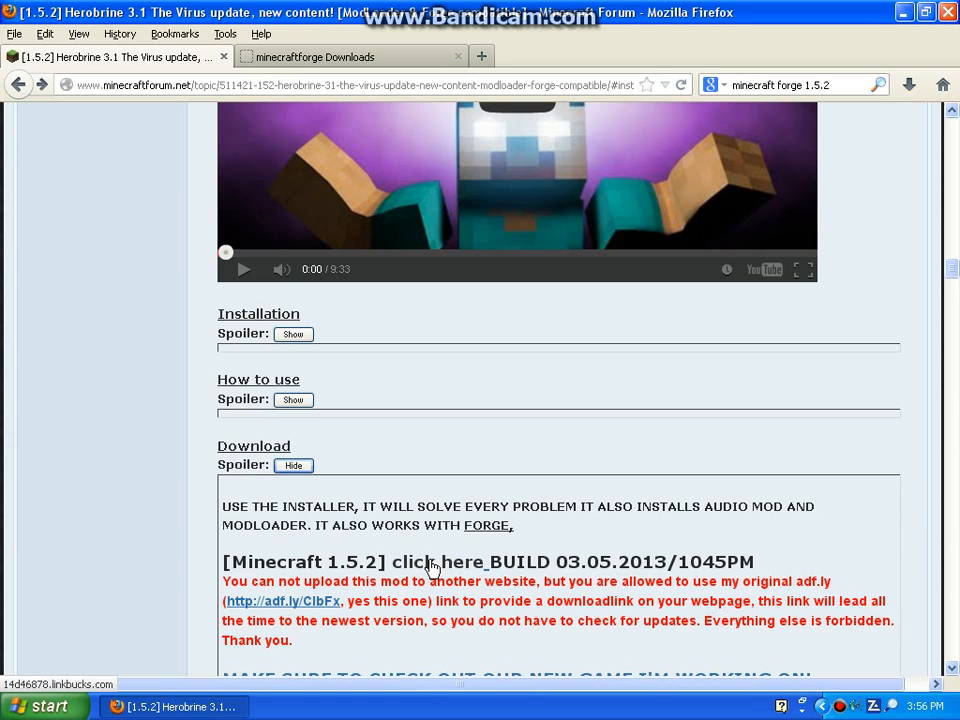
Follow the 1.5.2 link, skip the LinkBucks ad, and reach herobrine3.11.zip's uploaded.net page
click(432, 561)
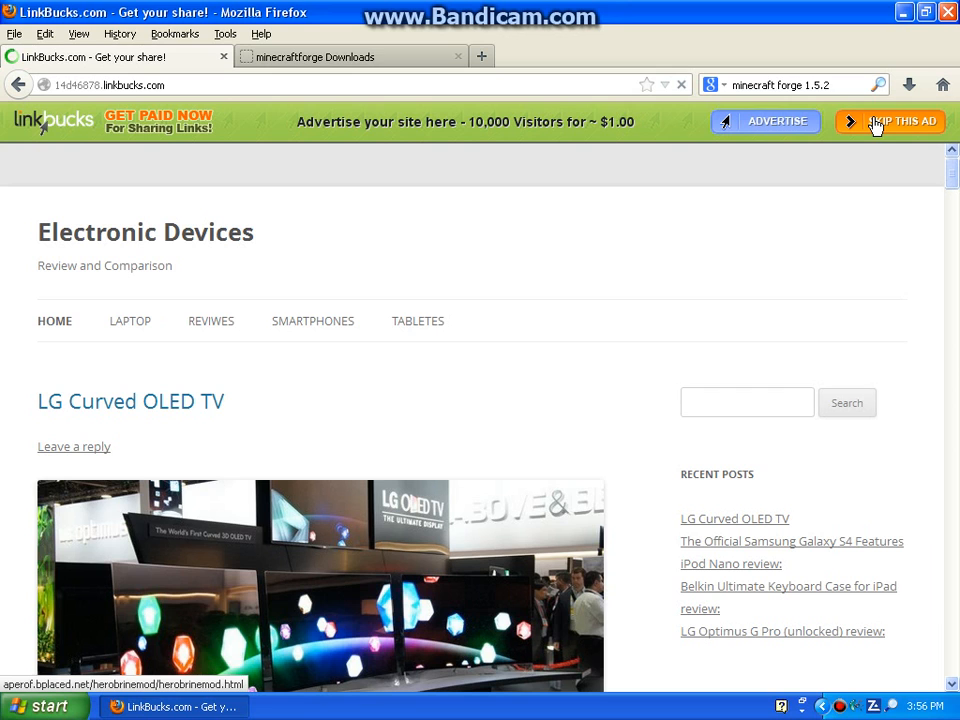
click(888, 121)
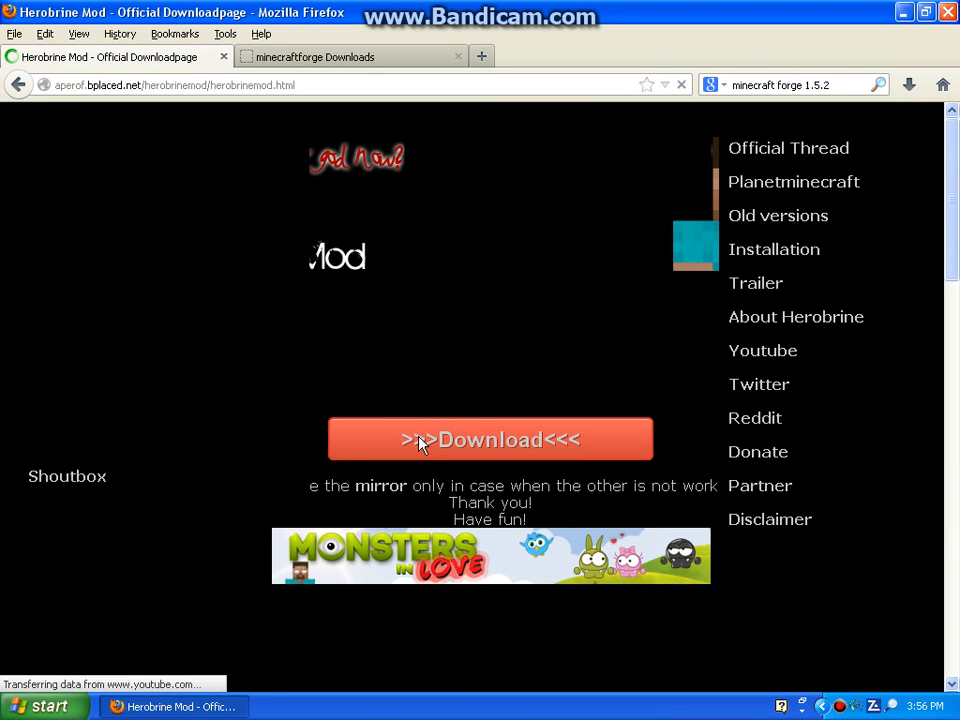
click(490, 439)
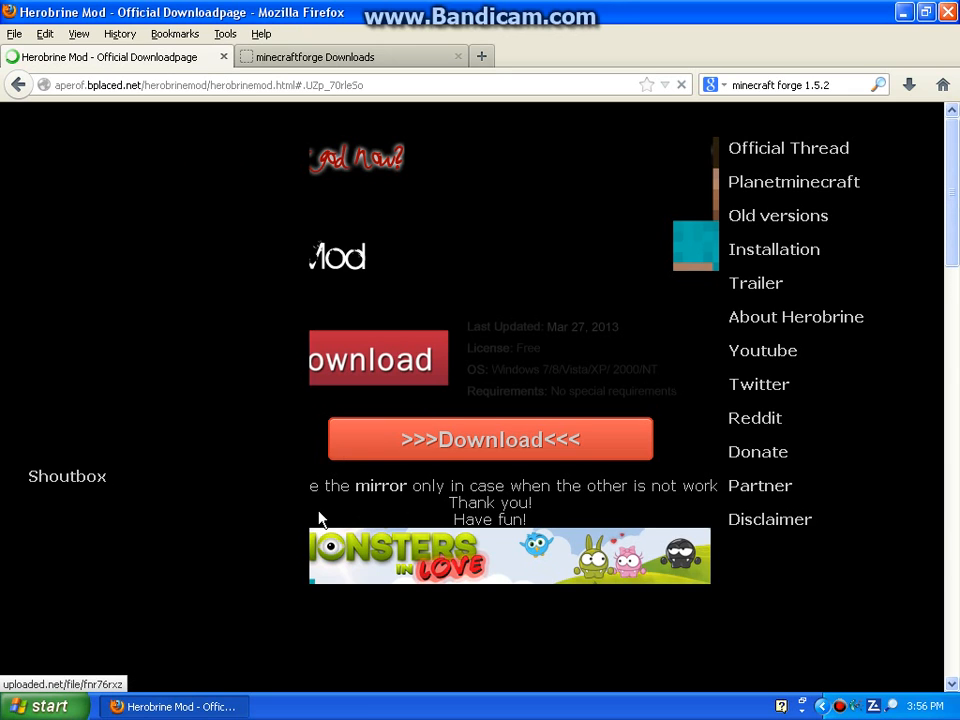
mouse_move(423, 538)
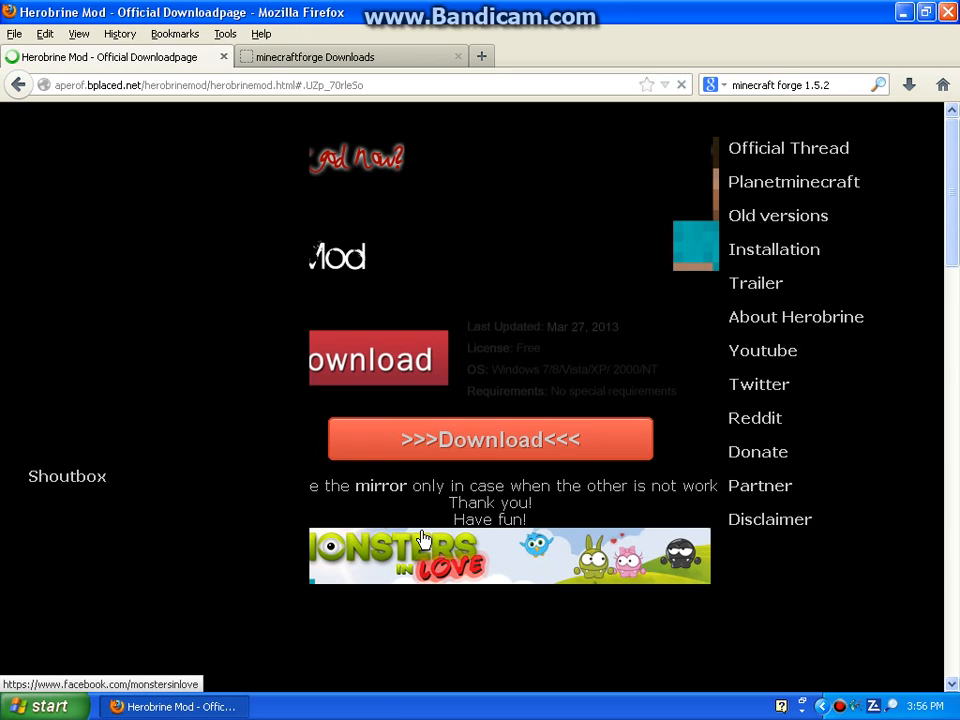
scroll(down, 3)
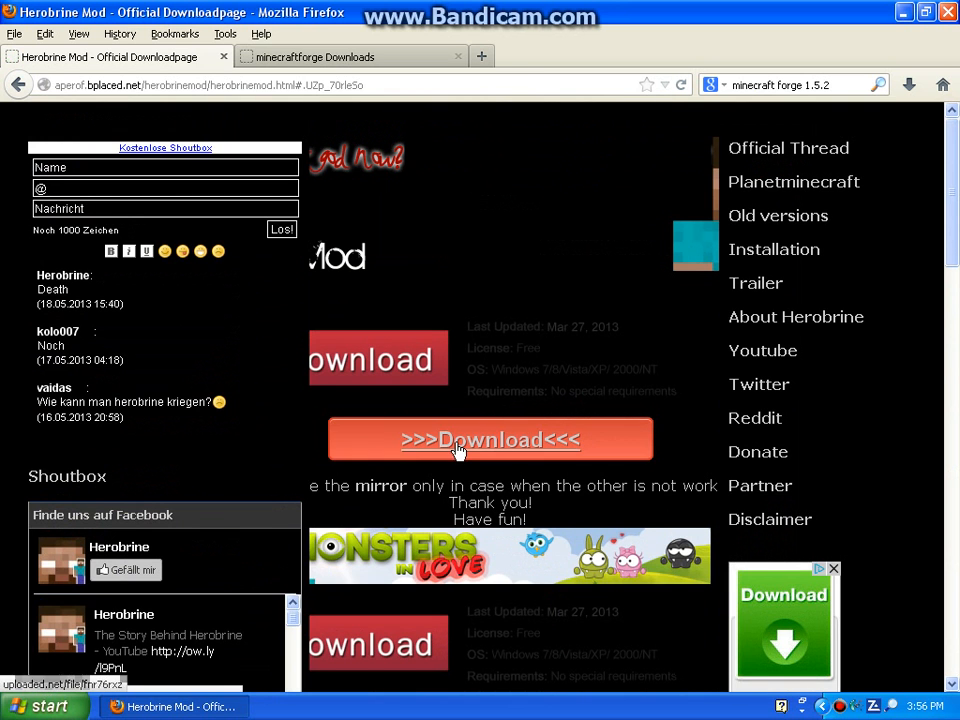
click(489, 439)
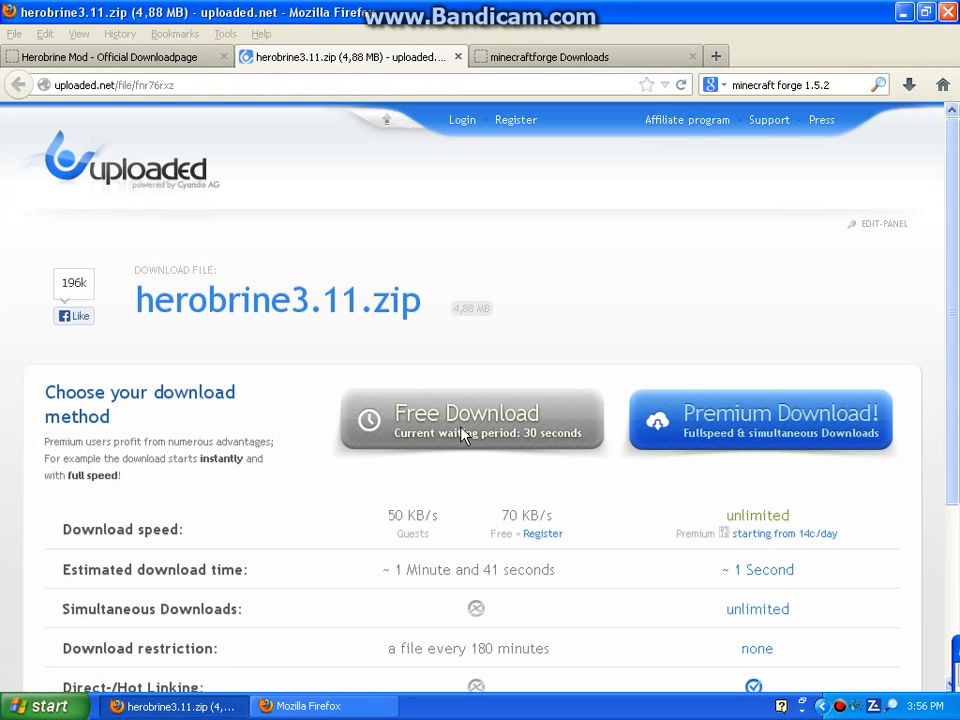
Choose Free Download for herobrine3.11.zip and enter the captcha words 'handnu'
click(471, 419)
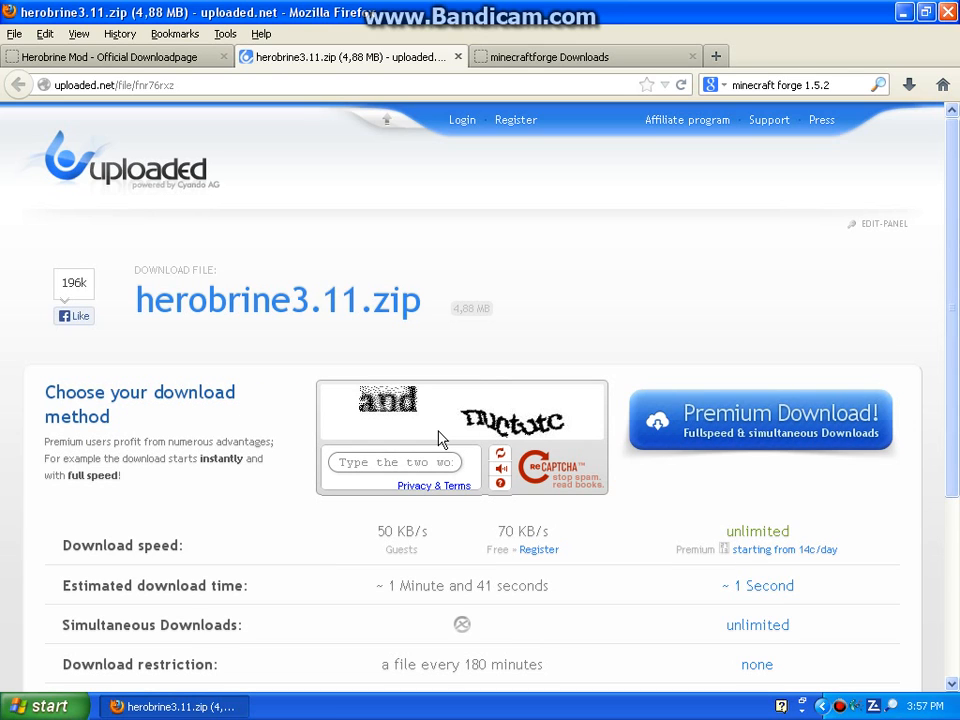
scroll(down, 3)
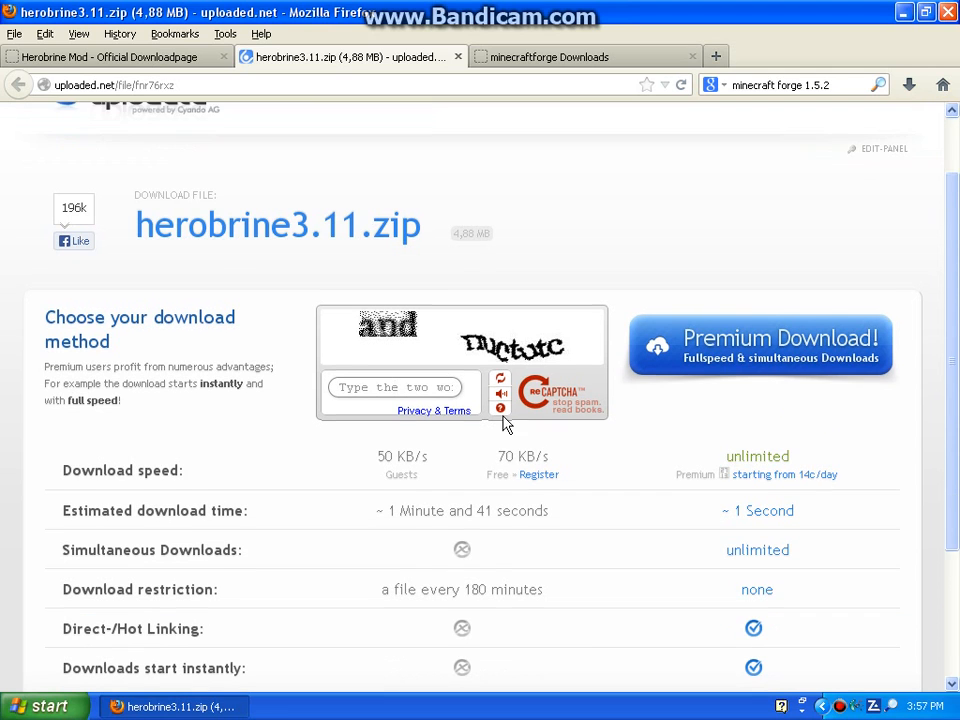
scroll(down, 3)
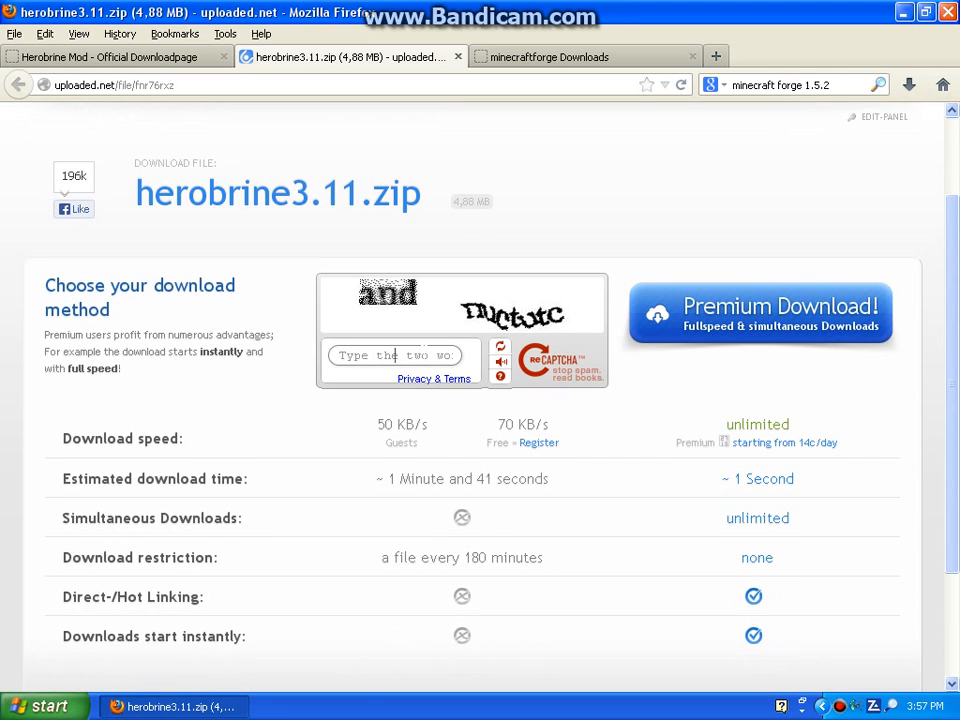
text(h)
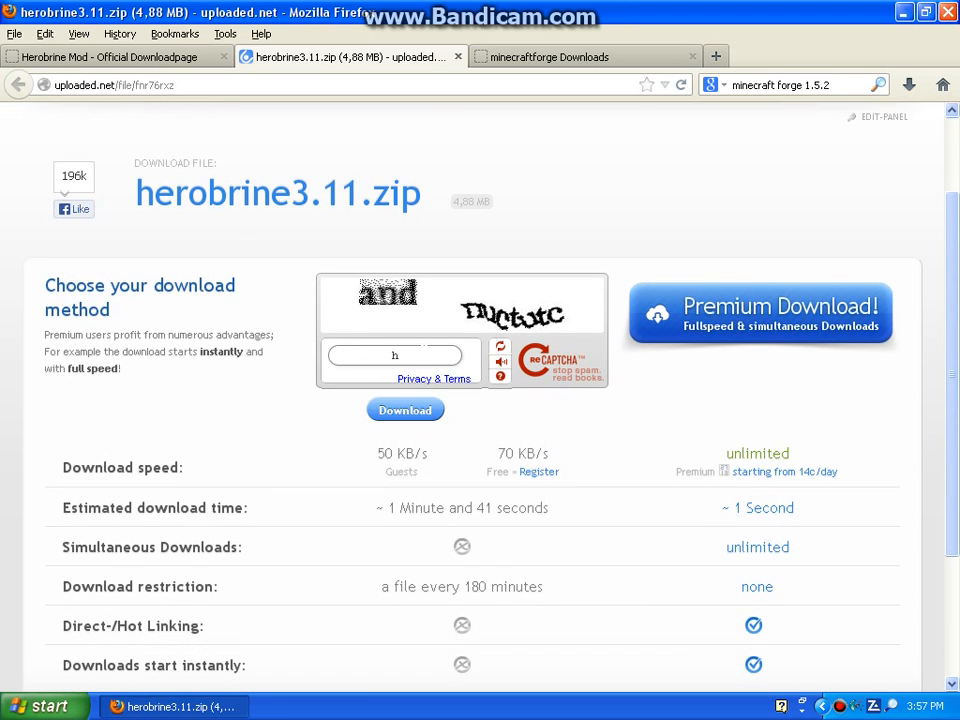
text(a)
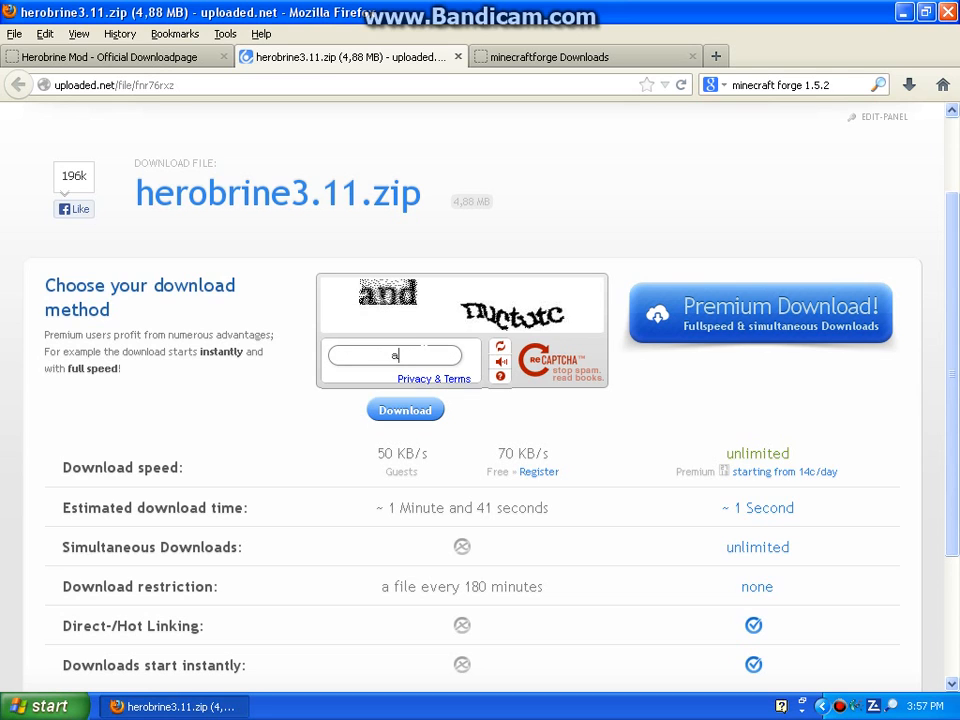
text(nd)
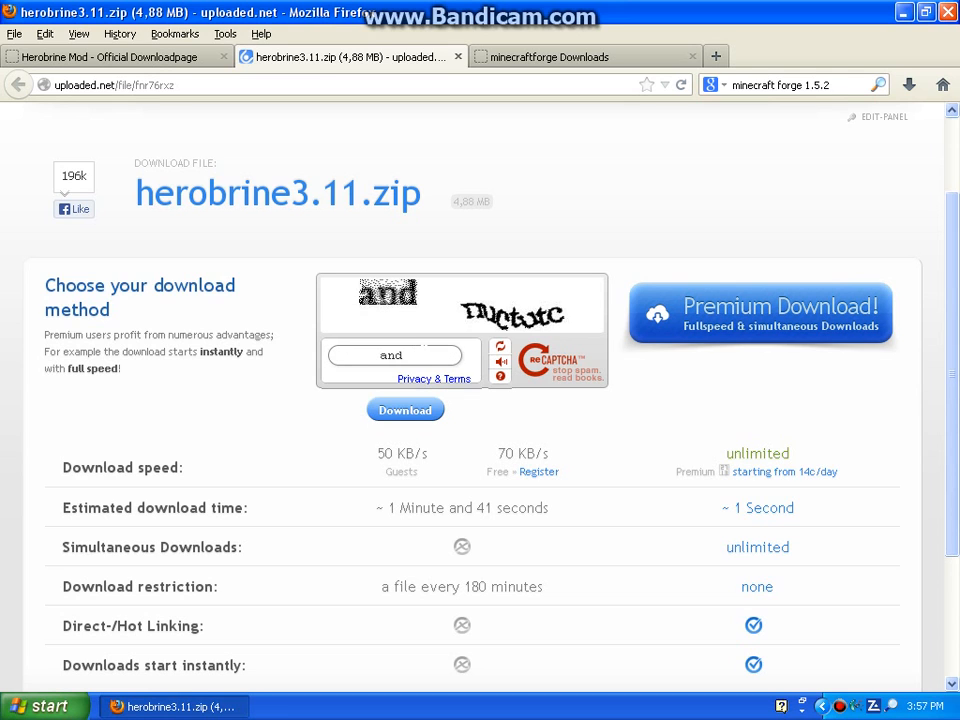
text(nu)
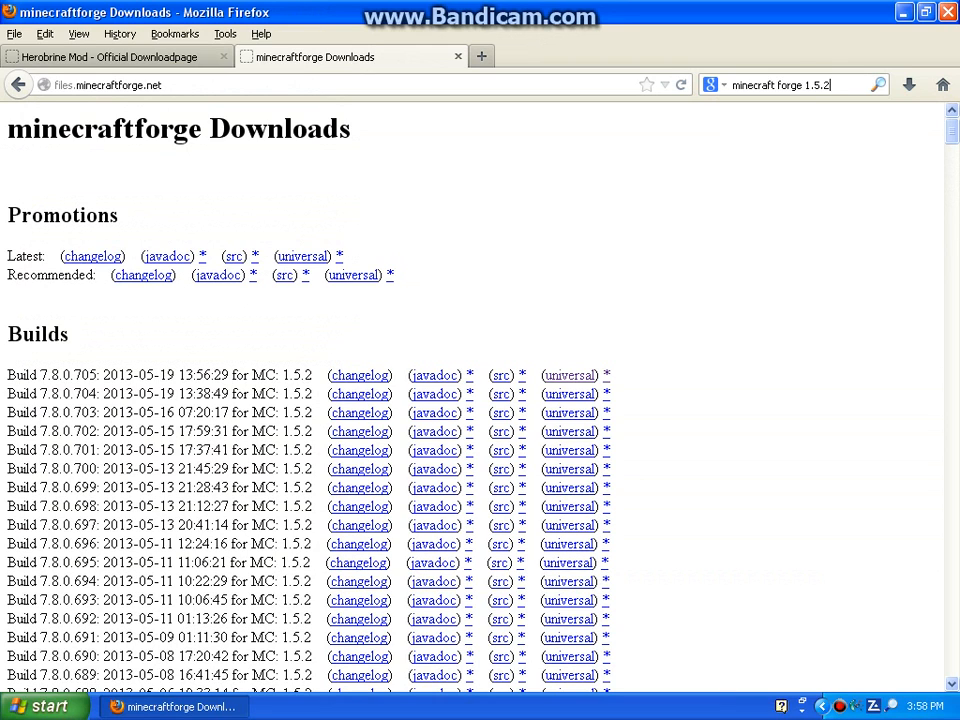
mouse_move(405, 165)
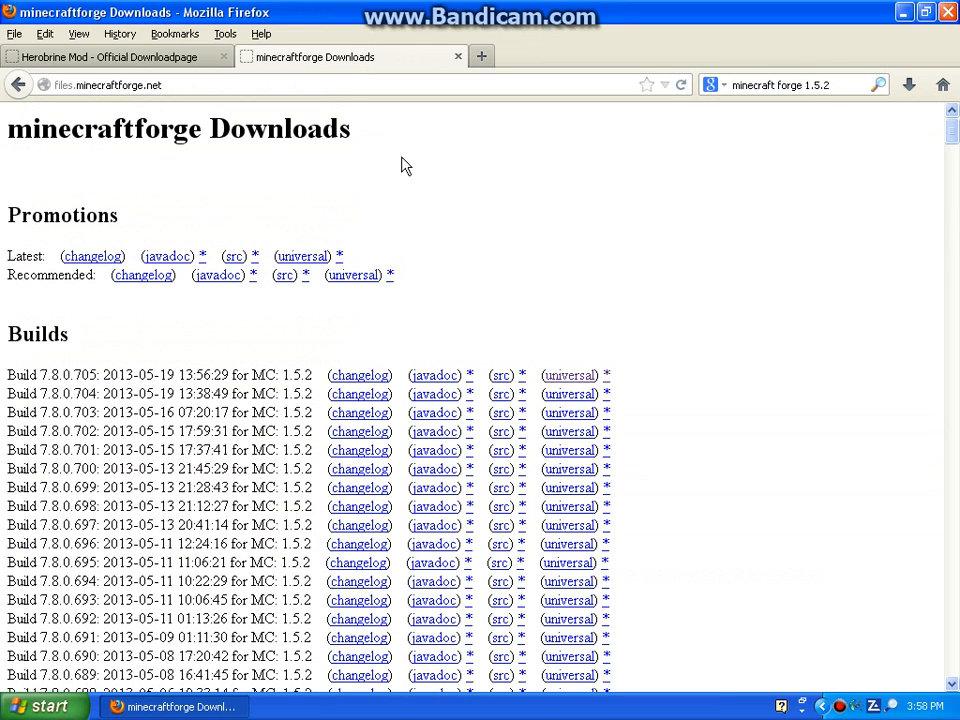
click(107, 84)
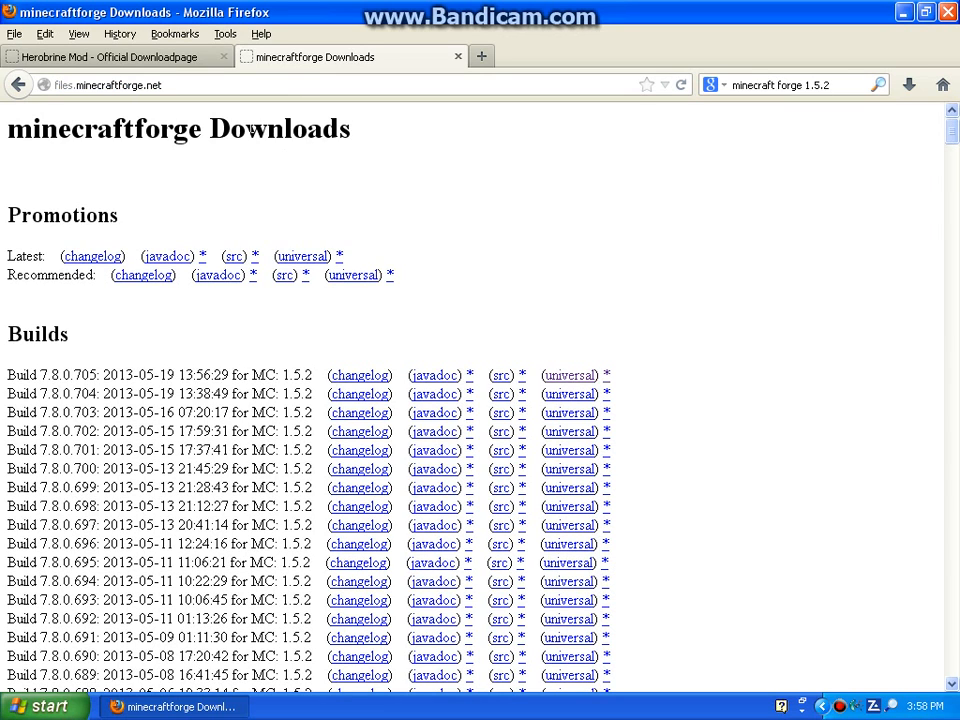
mouse_move(308, 246)
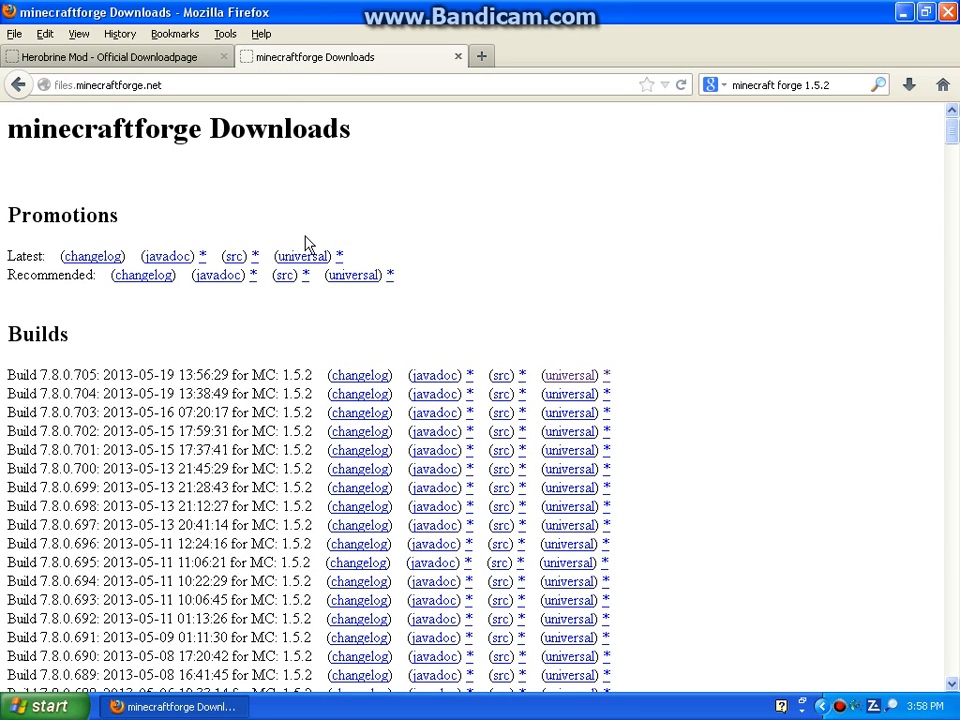
mouse_move(202, 285)
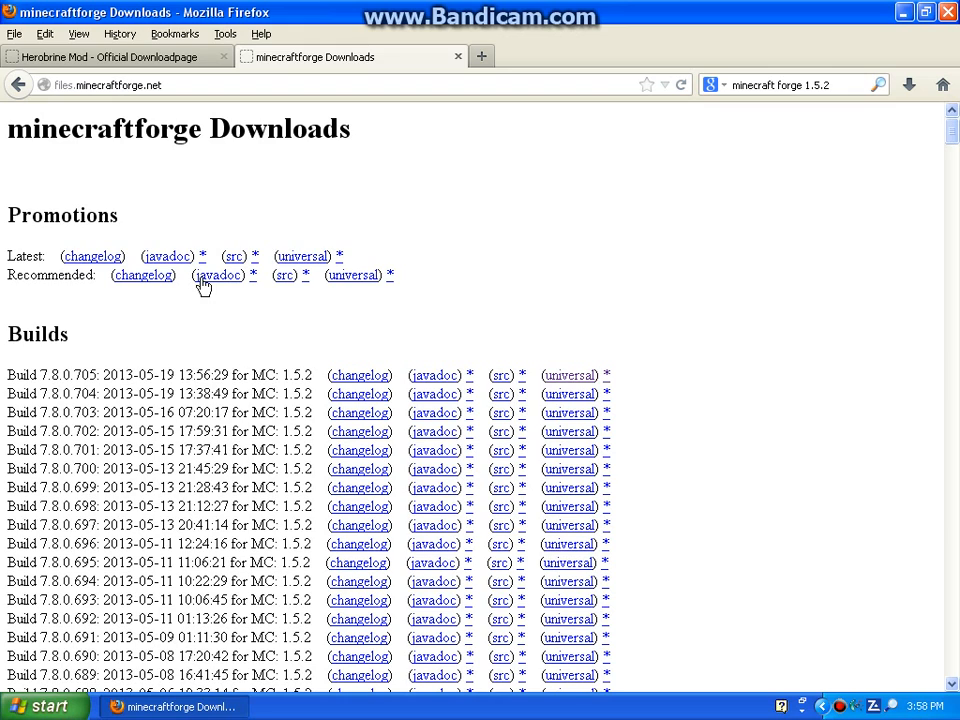
mouse_move(167, 256)
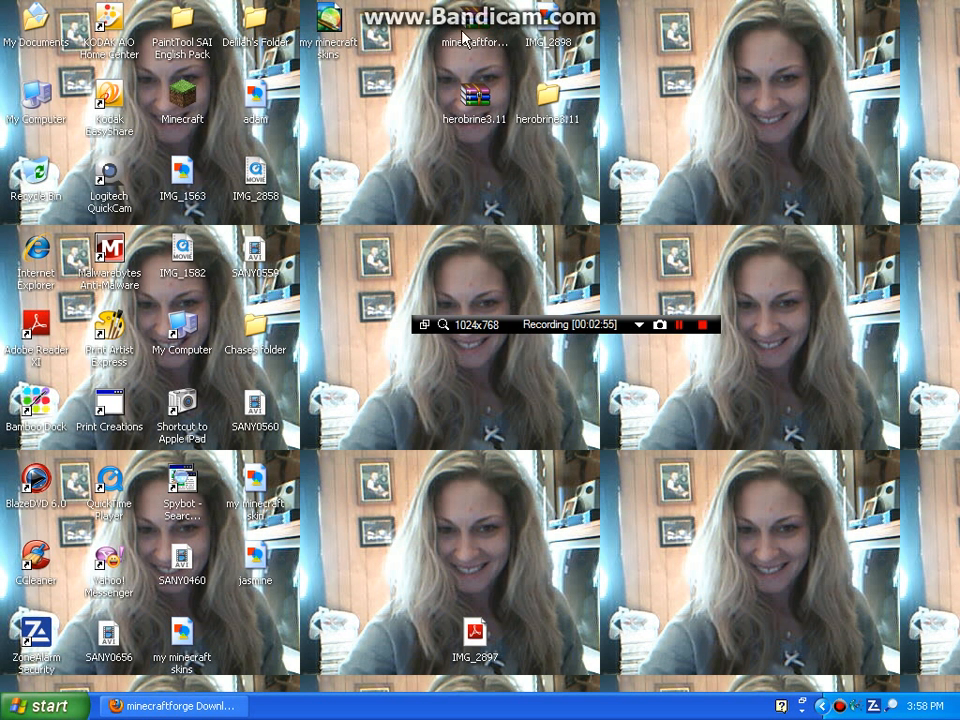
click(476, 30)
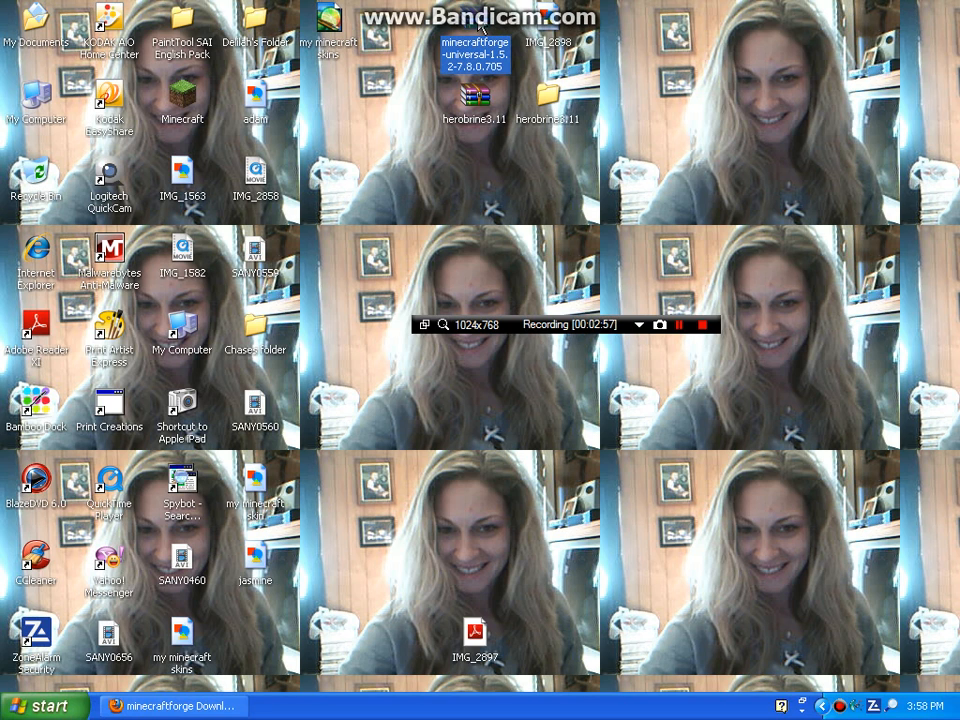
mouse_move(667, 132)
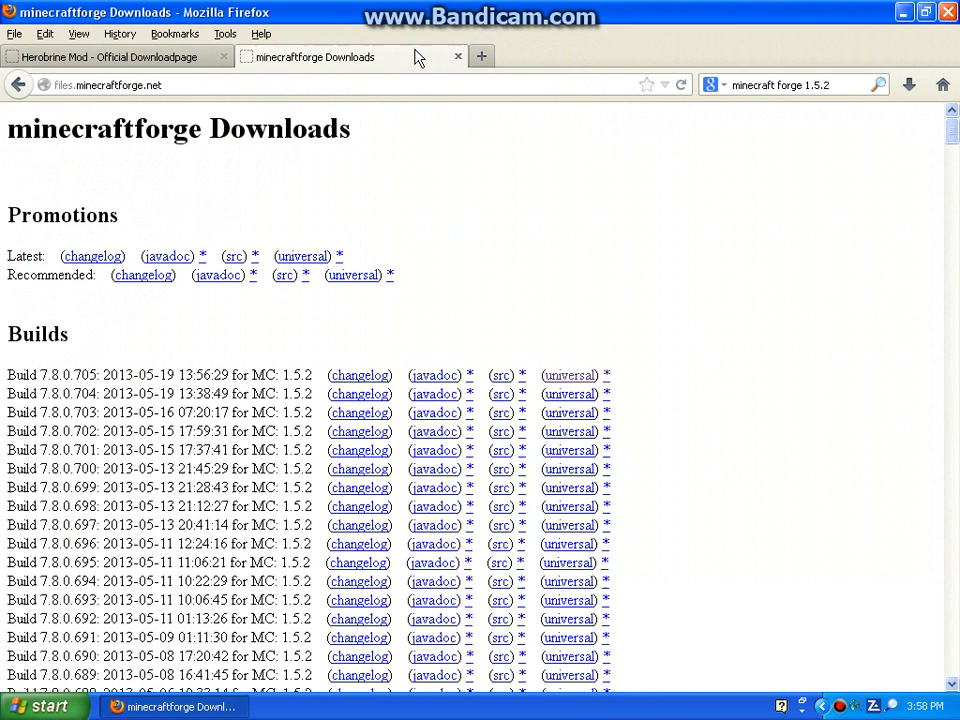
click(110, 56)
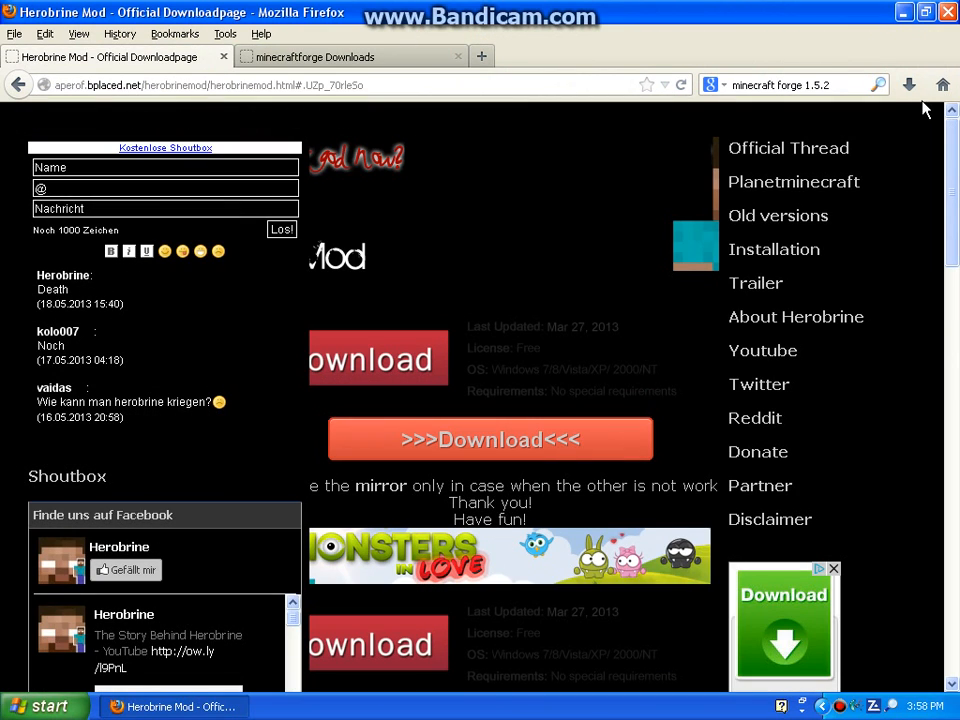
click(908, 84)
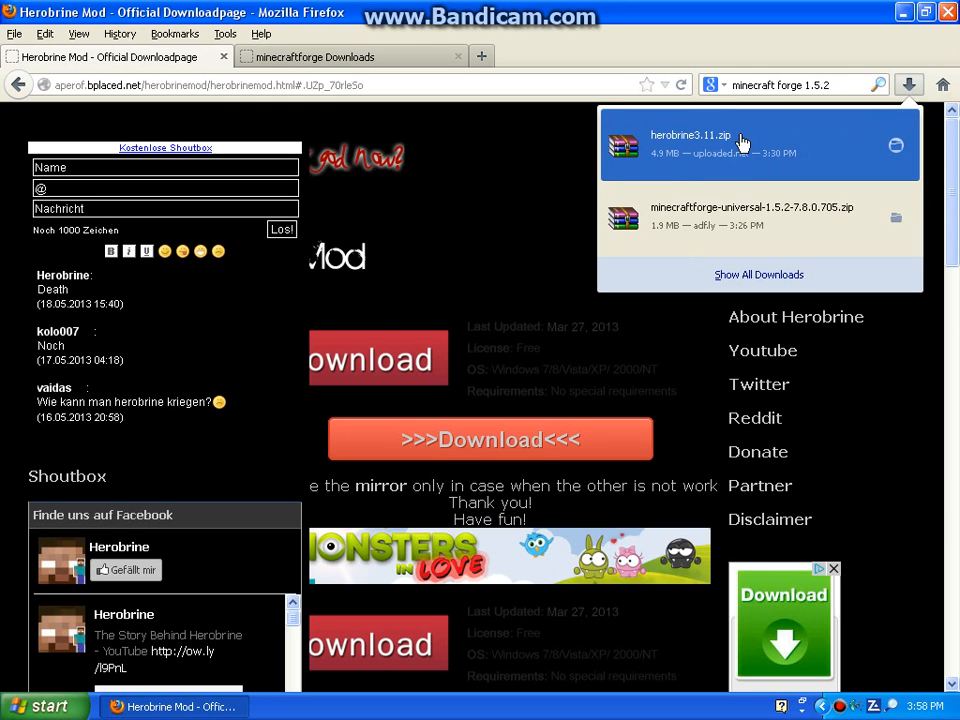
mouse_move(705, 218)
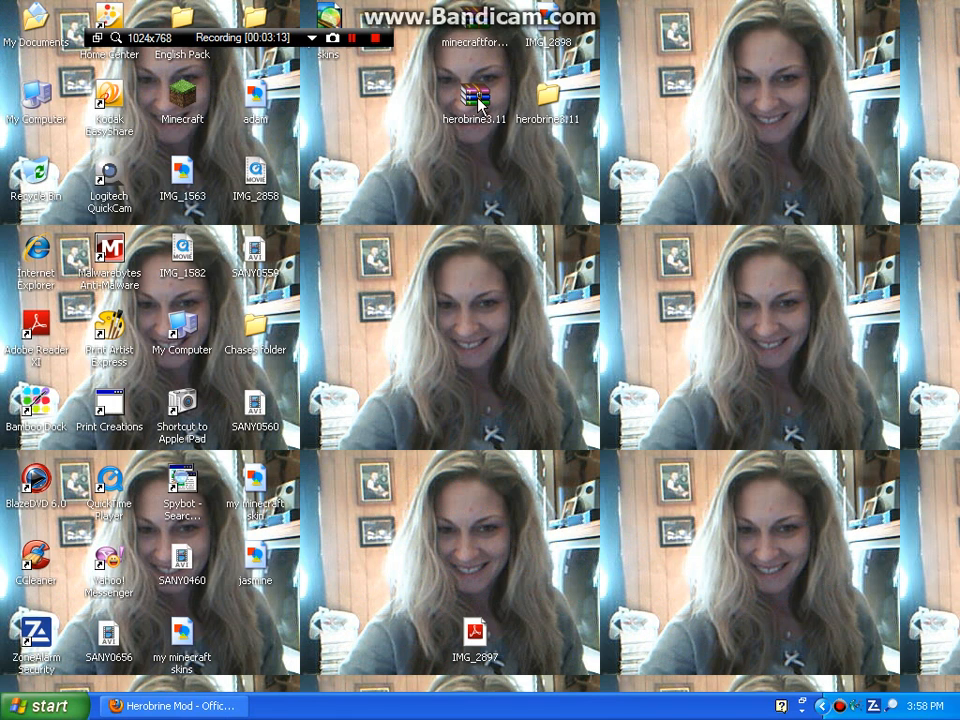
Delete the herobrine3.11 desktop folder, confirming the move to the Recycle Bin
right_click(475, 95)
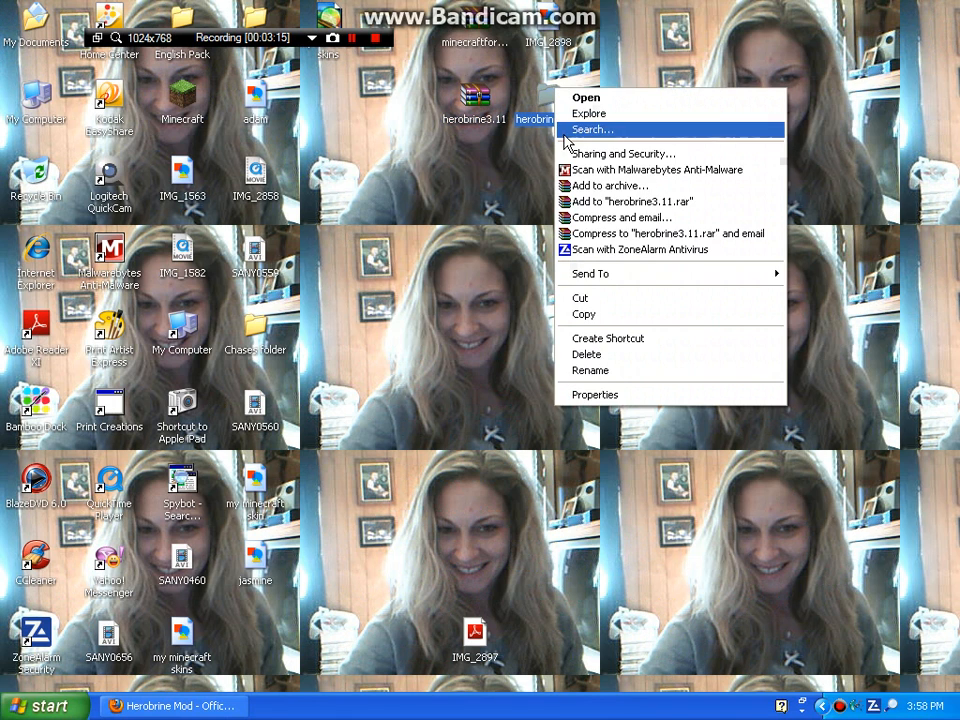
click(586, 353)
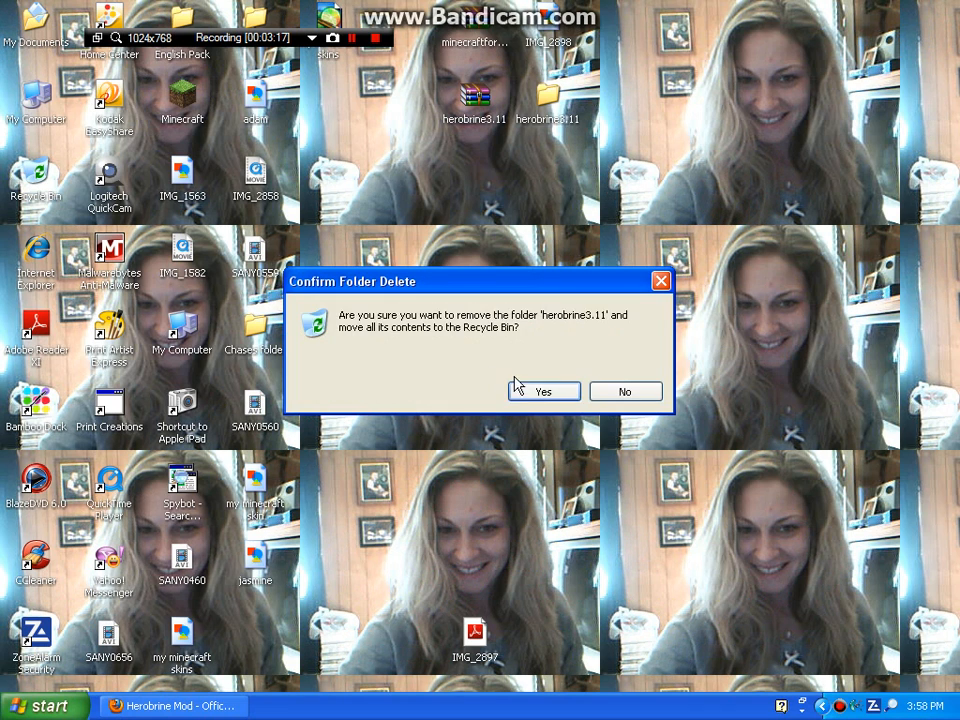
click(543, 391)
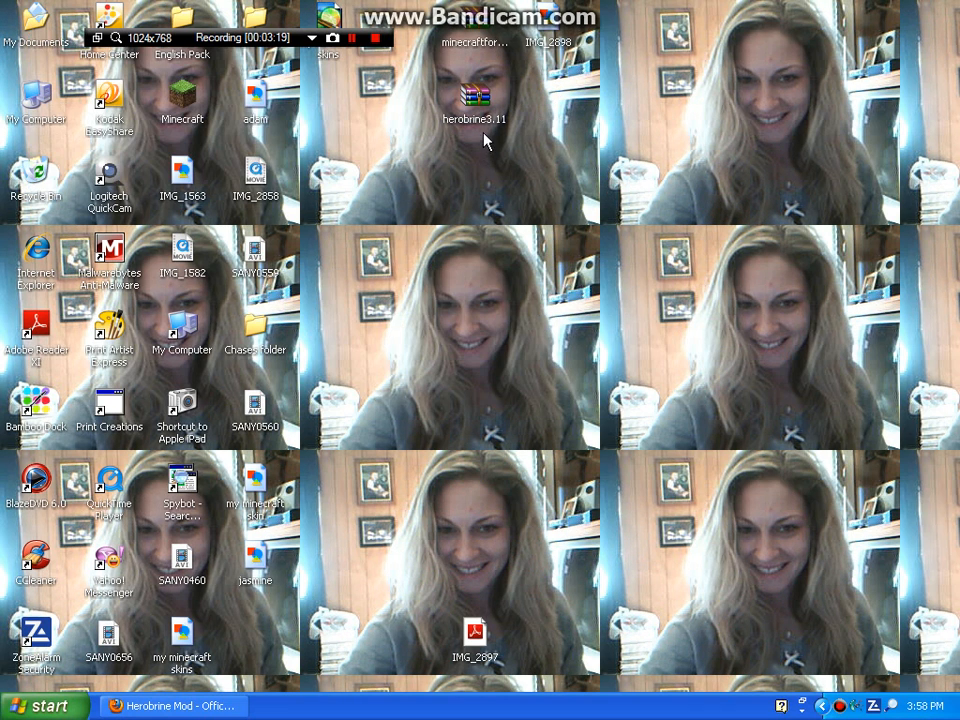
click(476, 100)
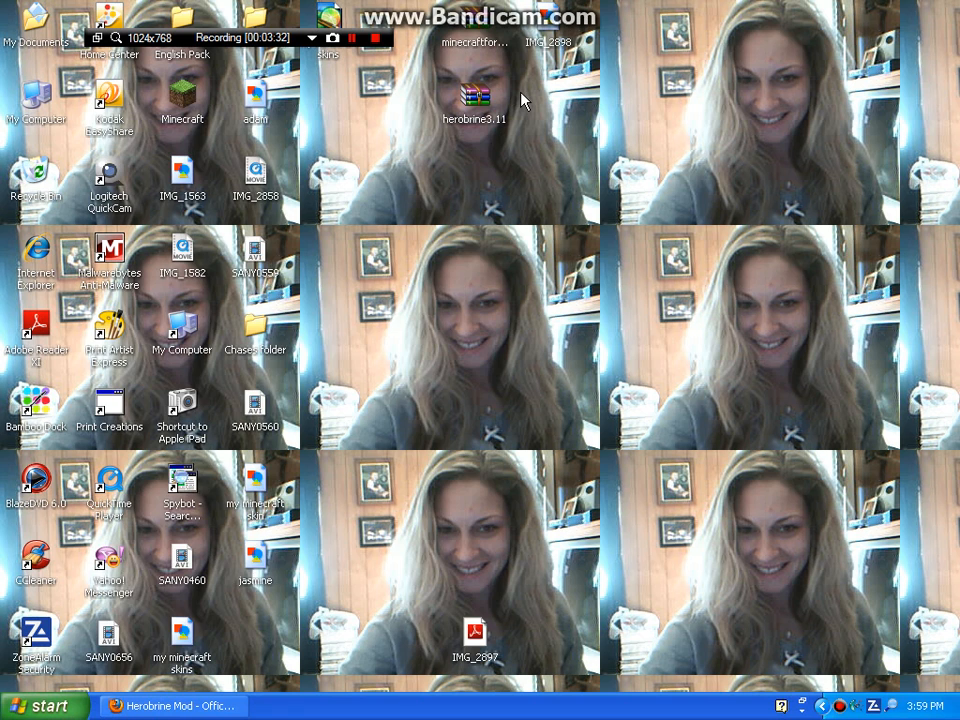
Open herobrine3.11.zip in WinRAR and drag its herobrine3.11 folder onto the desktop
double_click(477, 95)
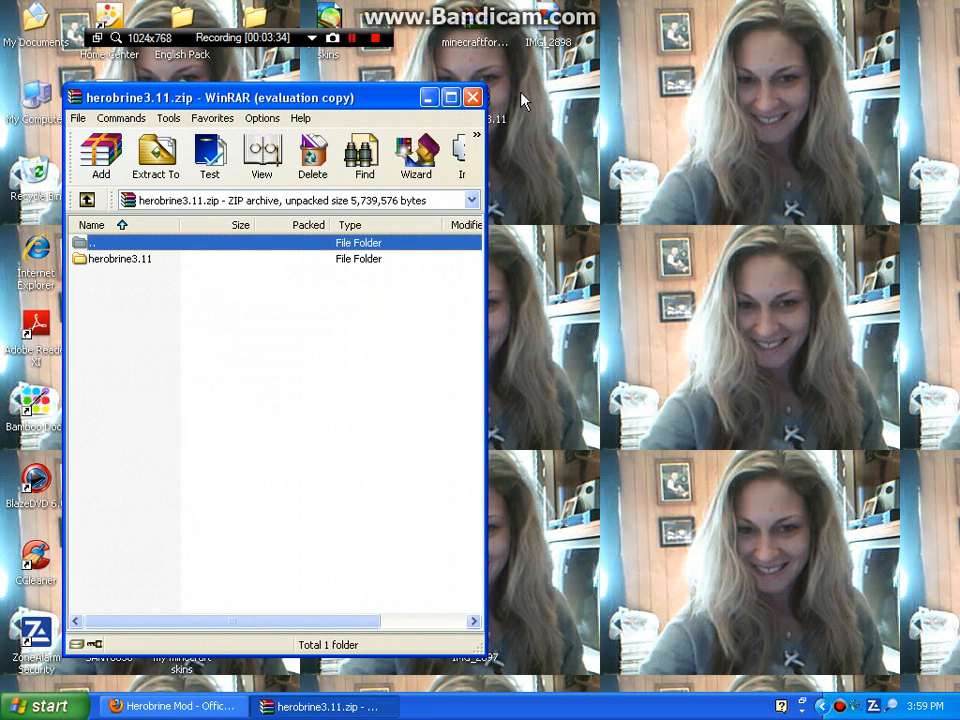
click(120, 258)
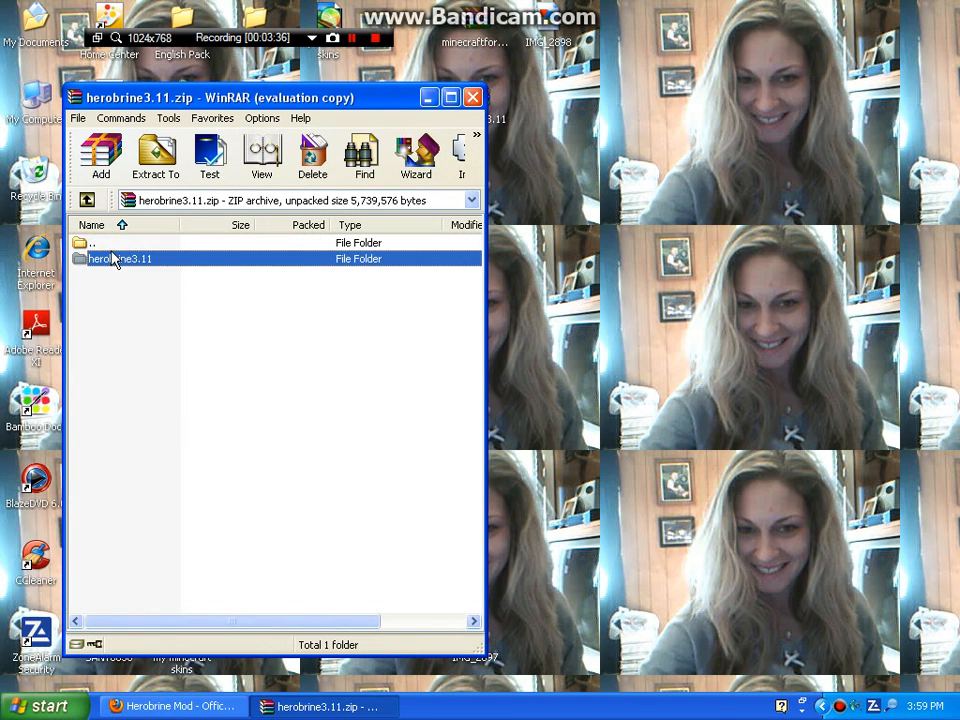
right_click(120, 258)
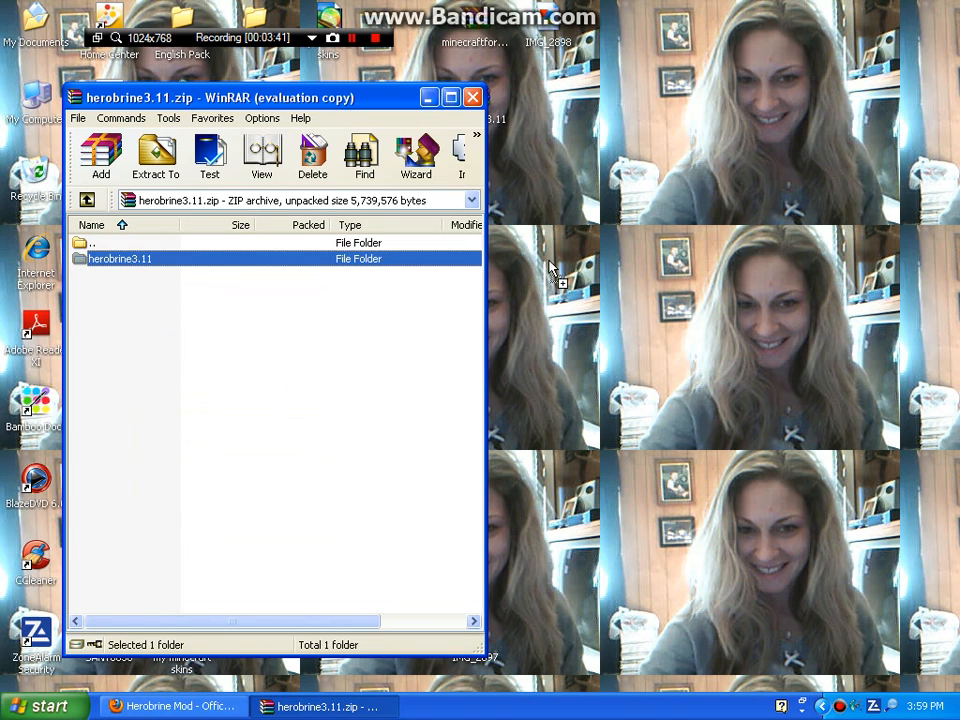
click(155, 158)
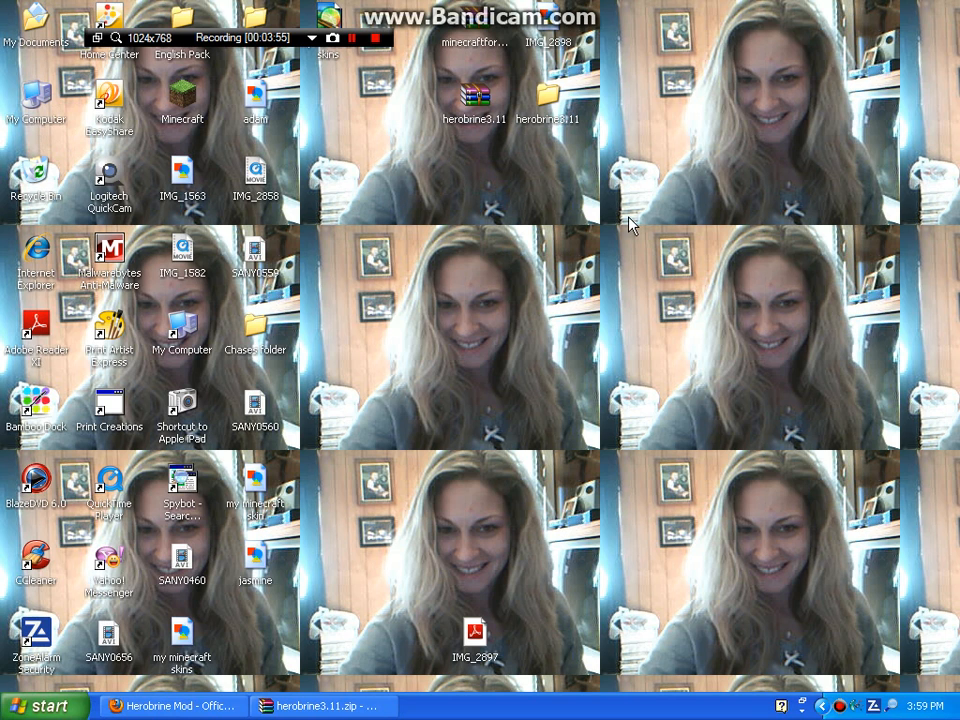
mouse_move(548, 88)
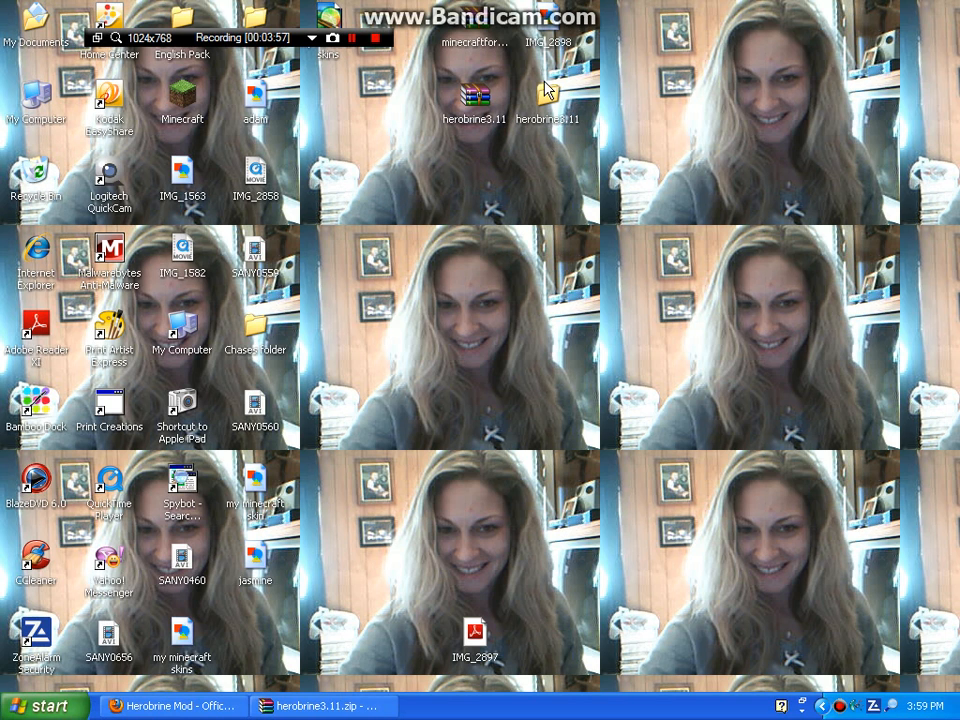
mouse_move(556, 97)
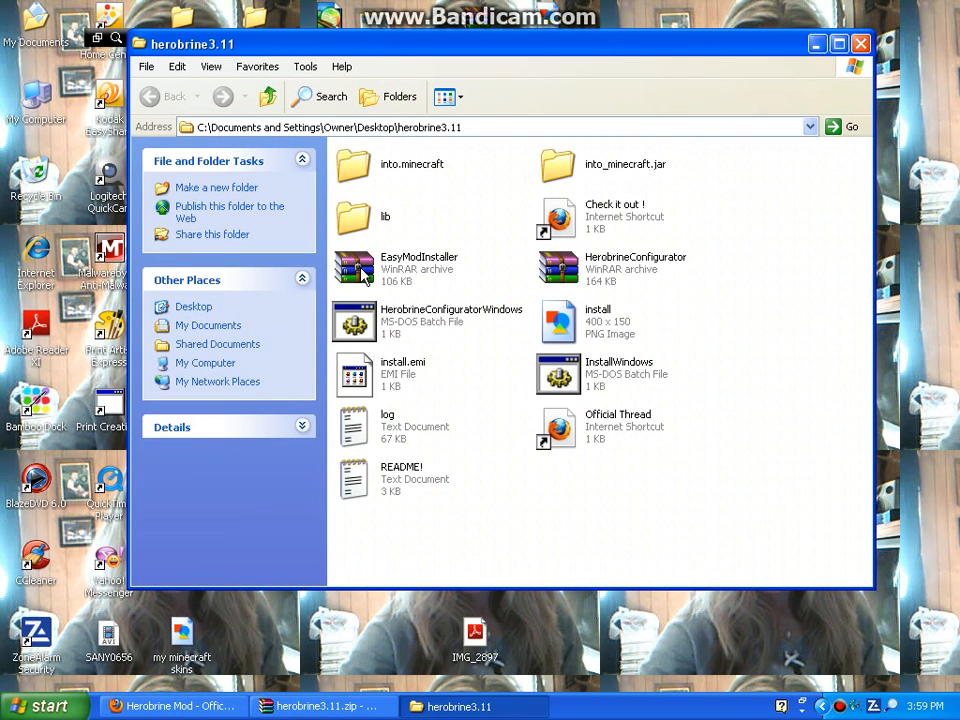
Select the EasyModInstaller file in the herobrine3.11 folder
click(419, 262)
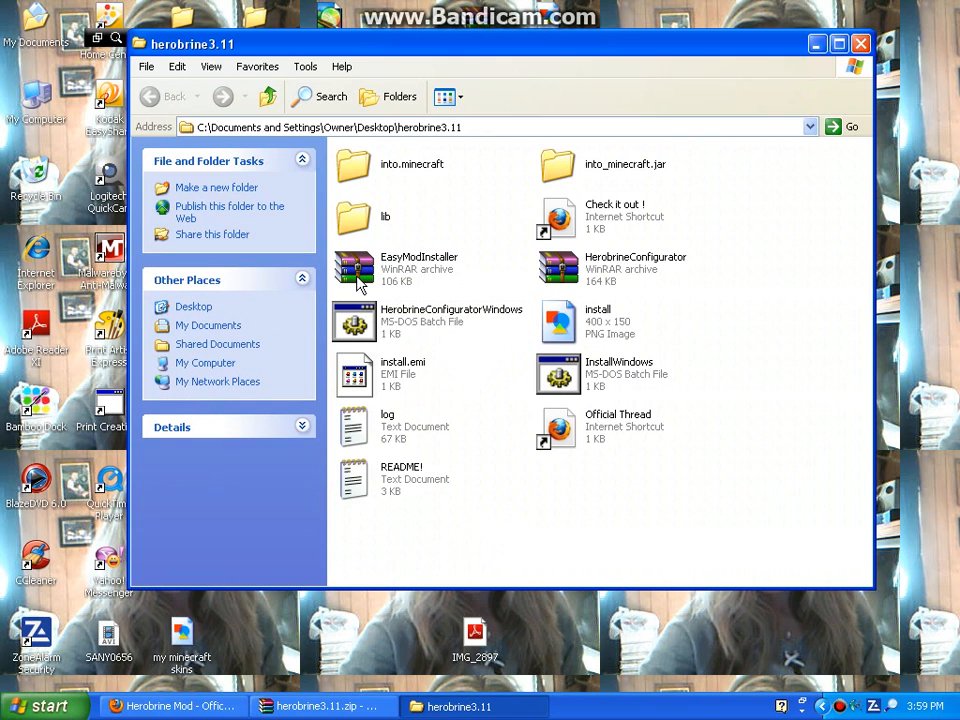
mouse_move(354, 268)
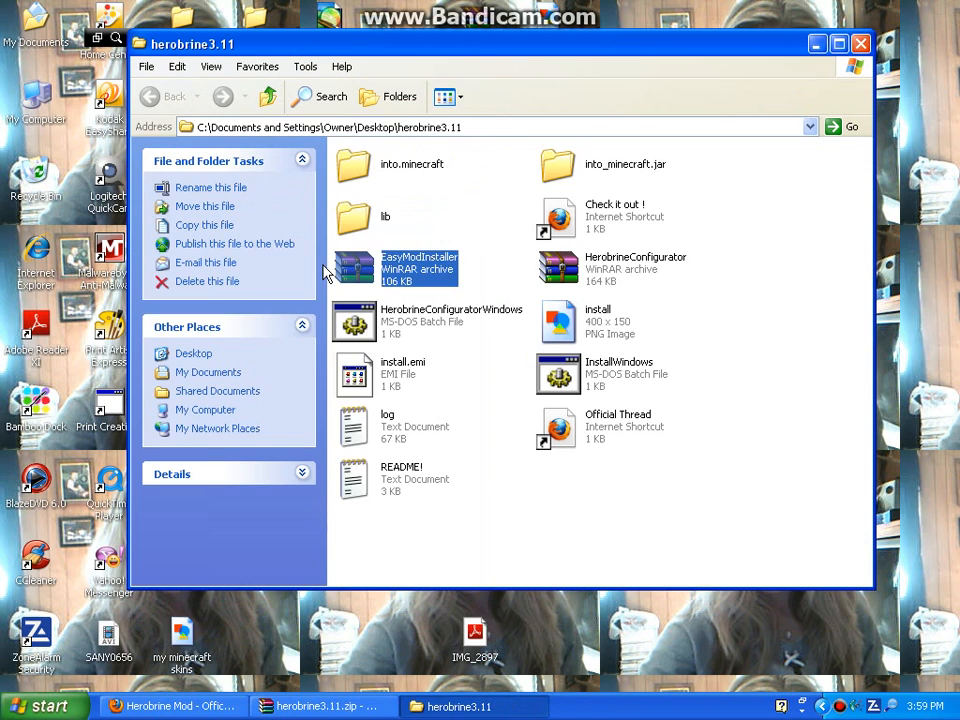
Run the EasyModInstaller file, closing the WinRAR archive view that opens
right_click(419, 268)
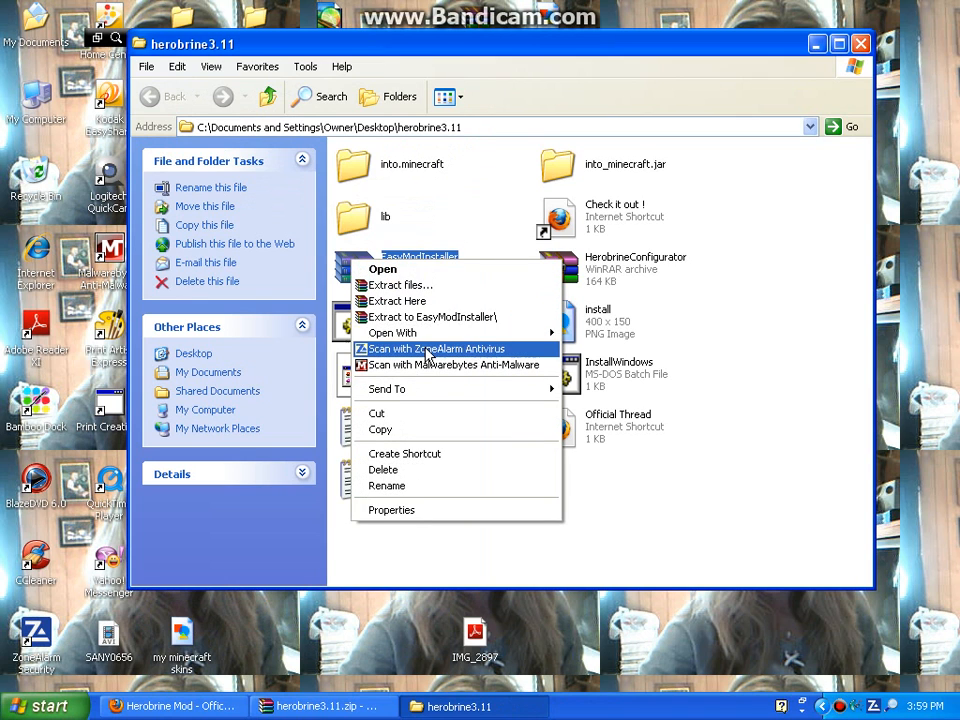
mouse_move(392, 332)
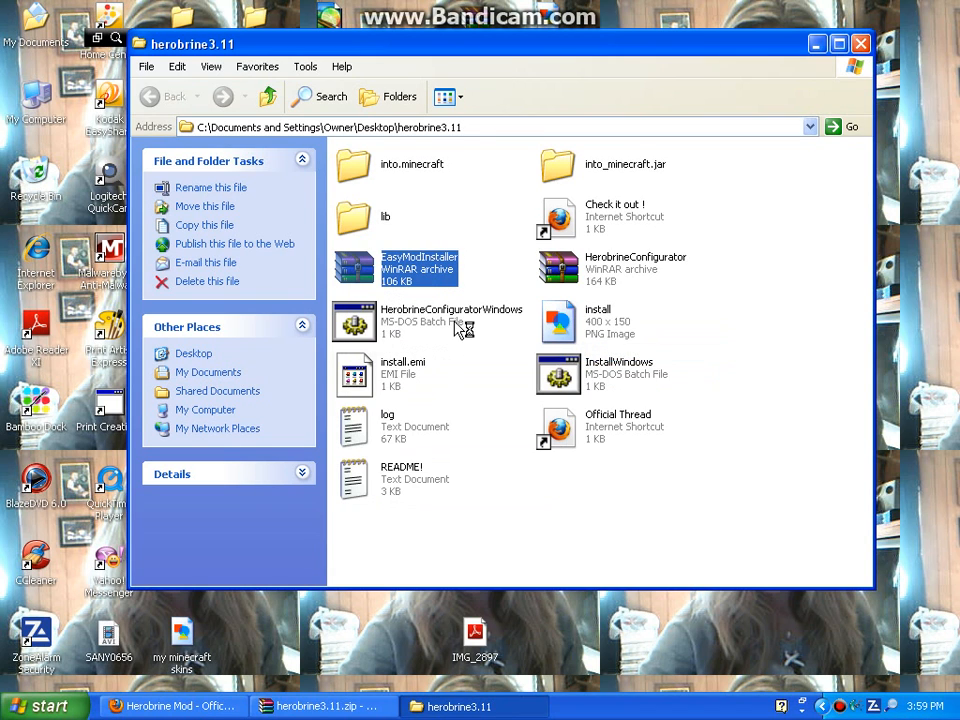
mouse_move(455, 320)
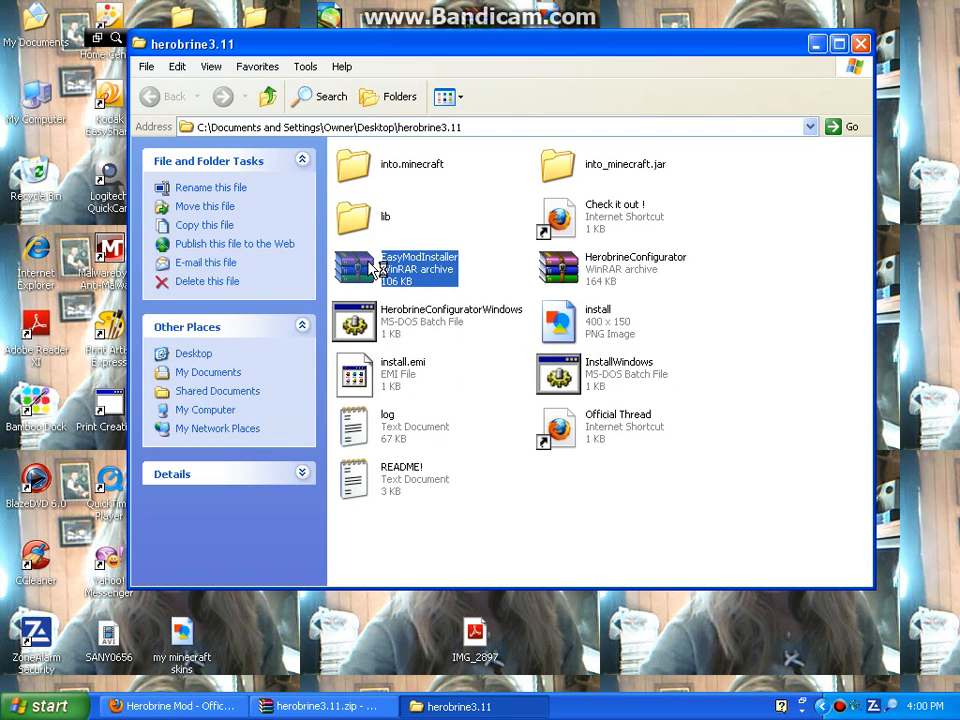
double_click(395, 267)
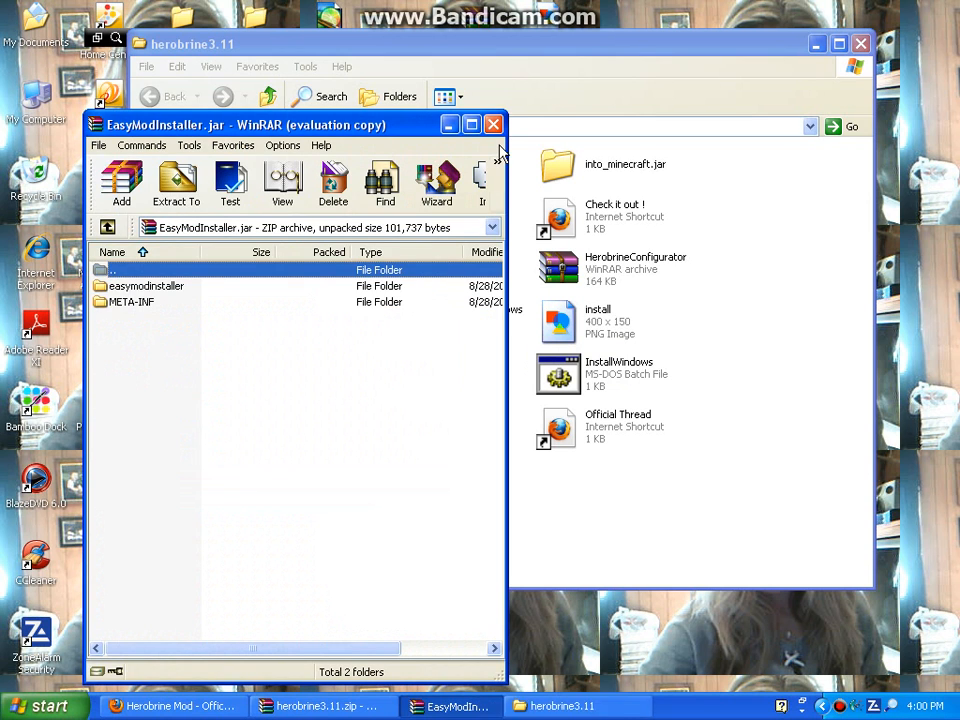
click(493, 124)
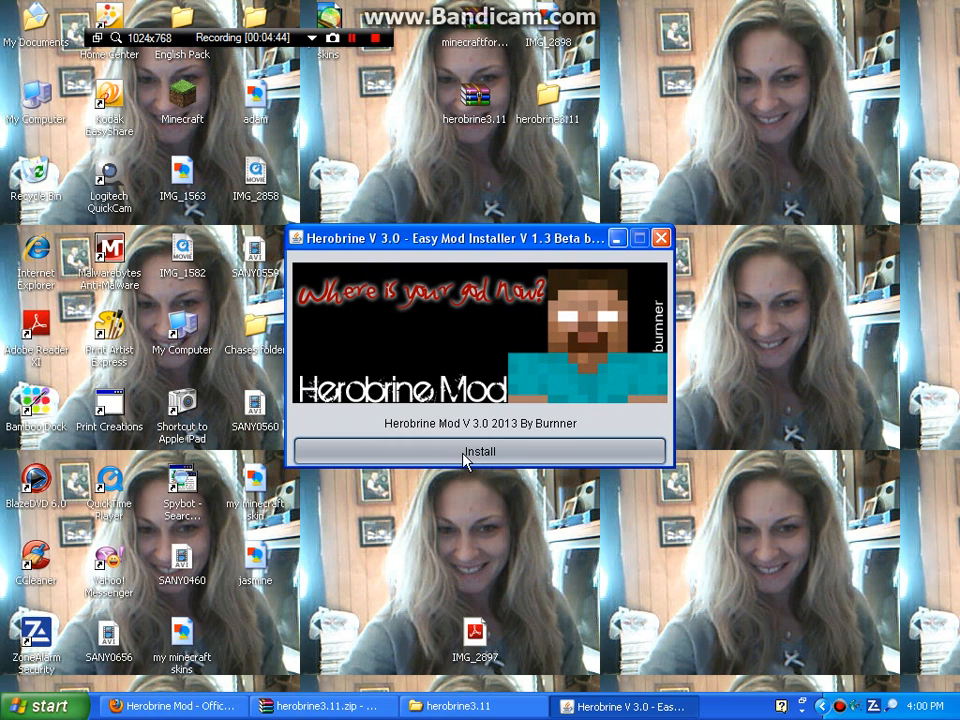
Begin the Herobrine Mod V 3.0 installation so it extracts files like afu.class
click(480, 451)
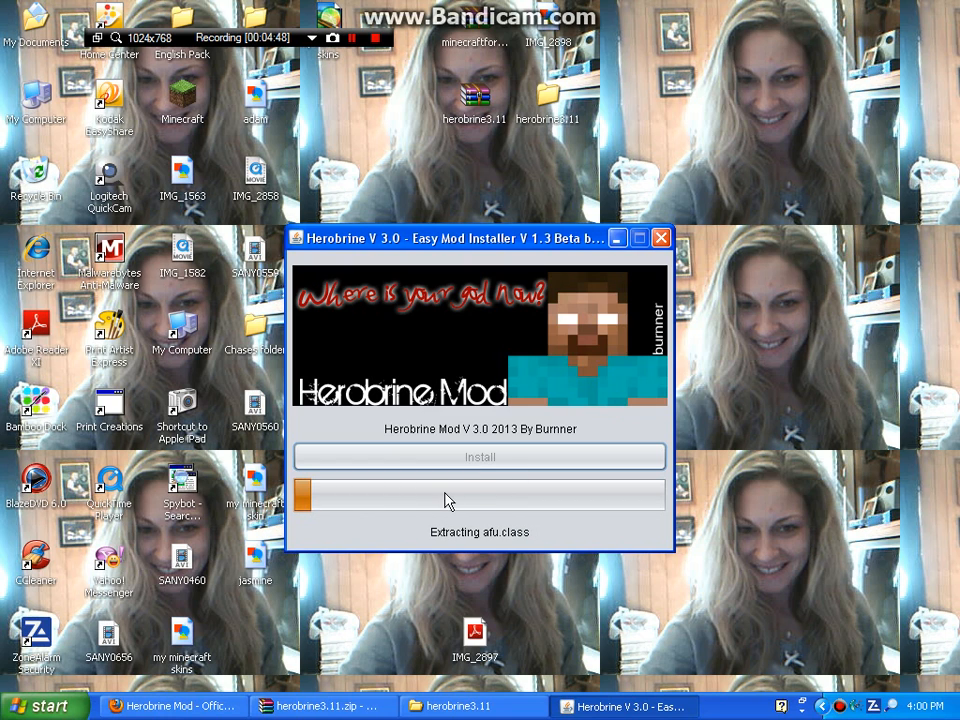
mouse_move(508, 487)
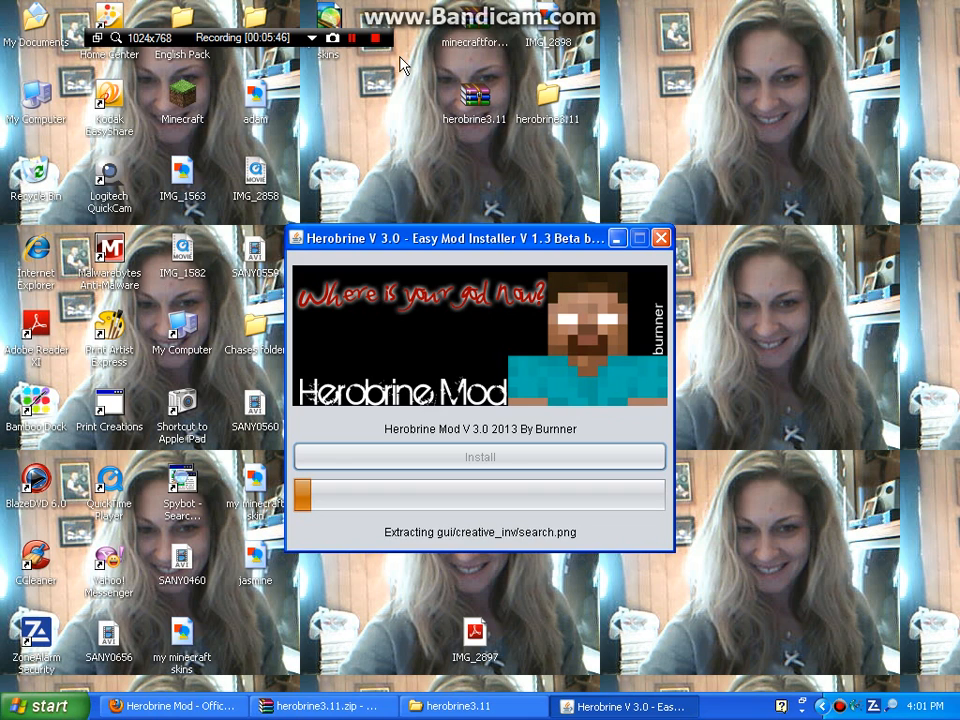
Let the Herobrine installer progress from extracting into adding mod files
click(352, 38)
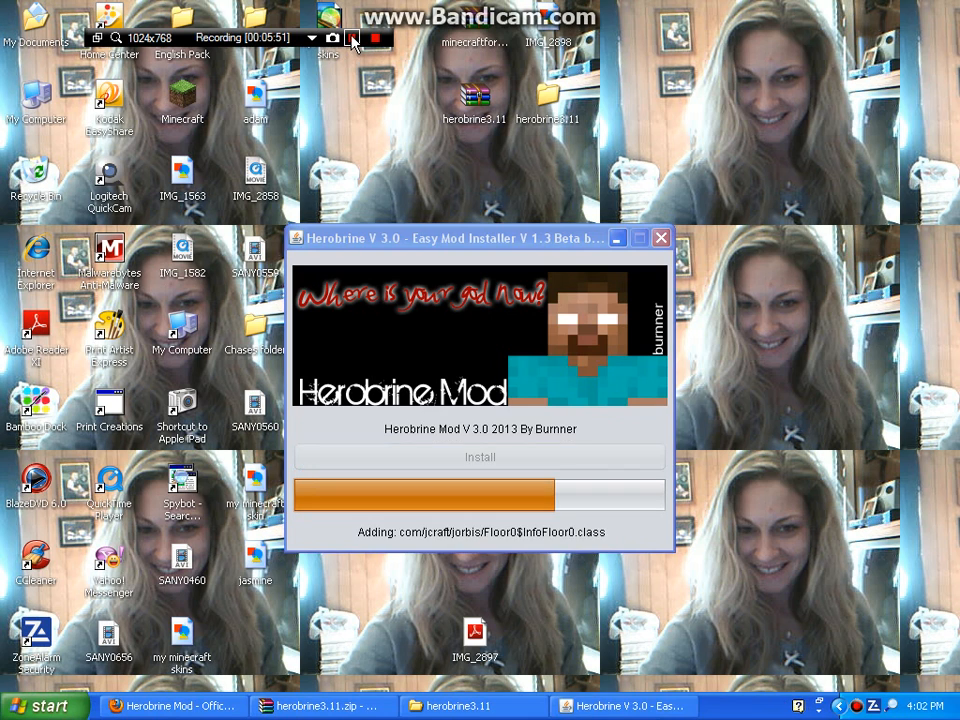
mouse_move(335, 192)
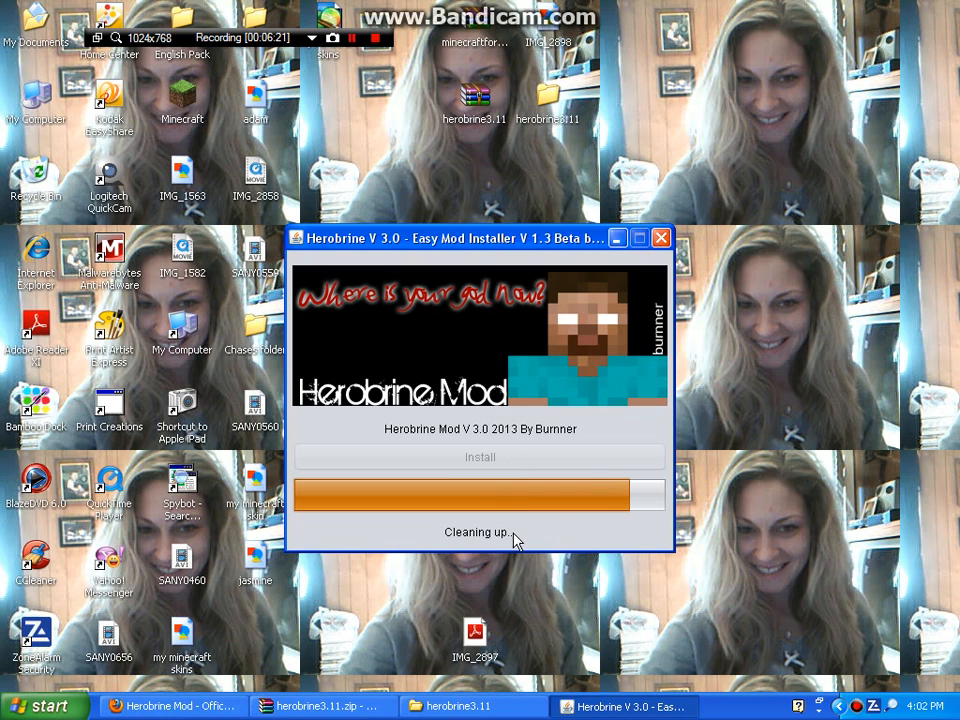
mouse_move(473, 534)
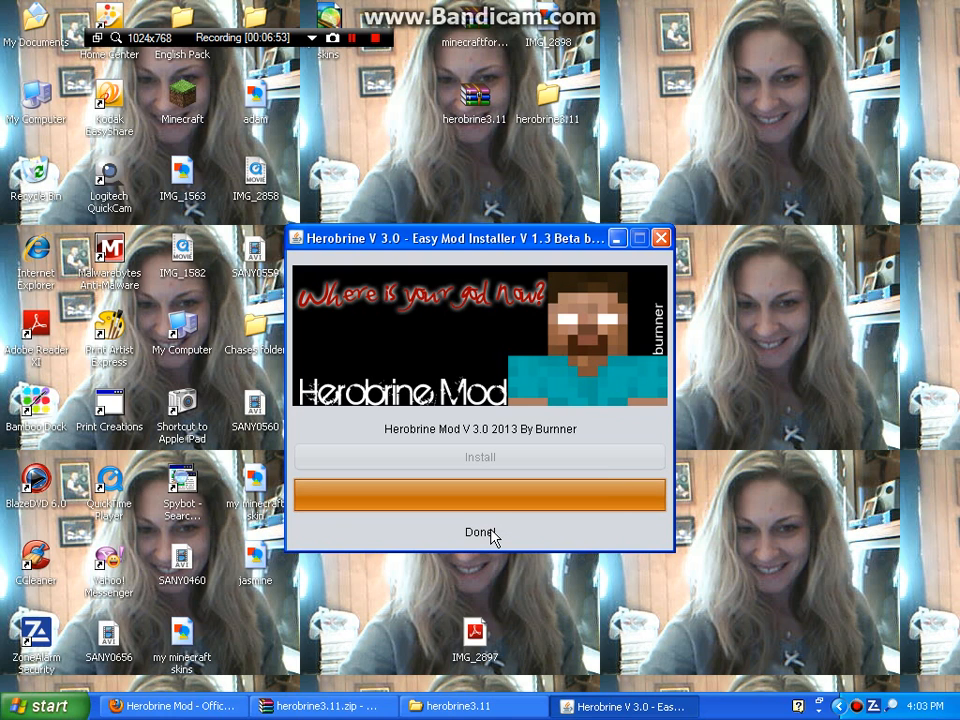
mouse_move(660, 238)
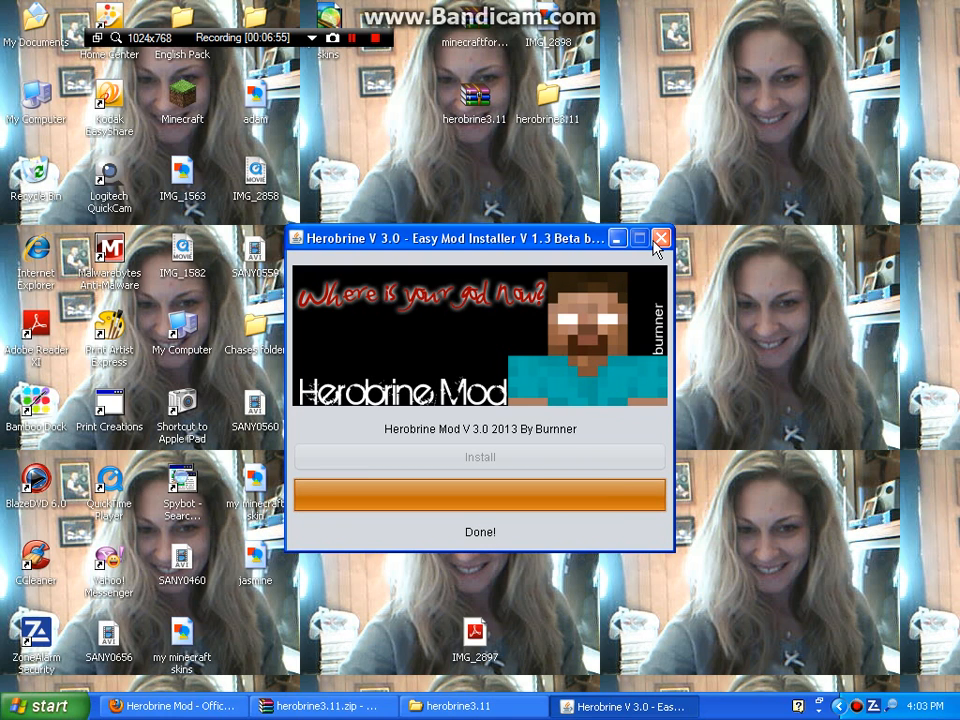
mouse_move(445, 550)
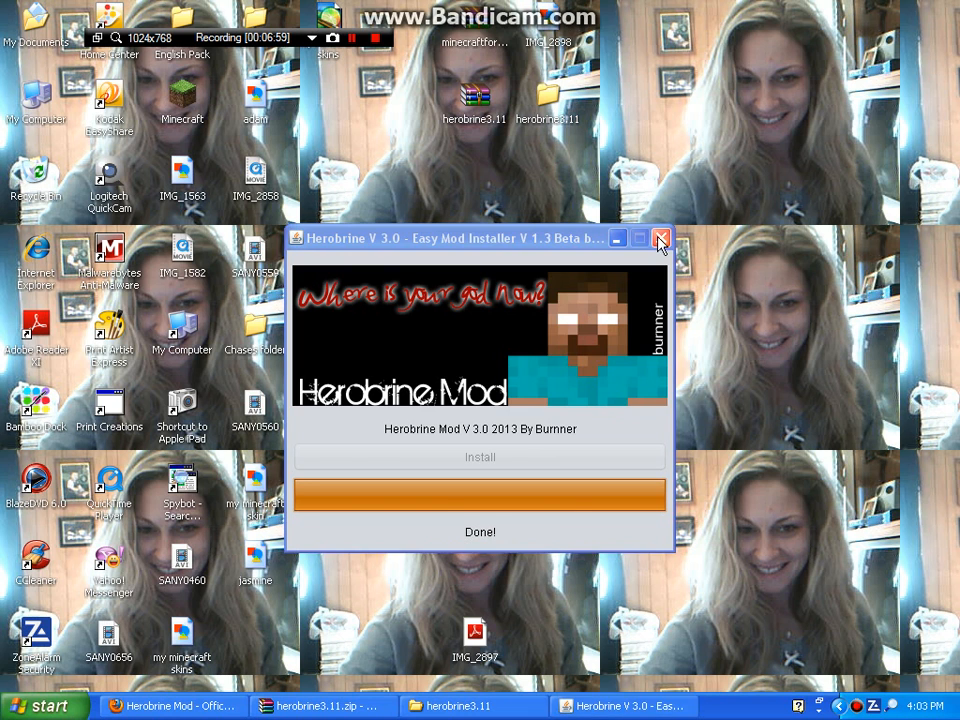
Close the finished Herobrine installer, then the remaining browser and taskbar windows
click(660, 239)
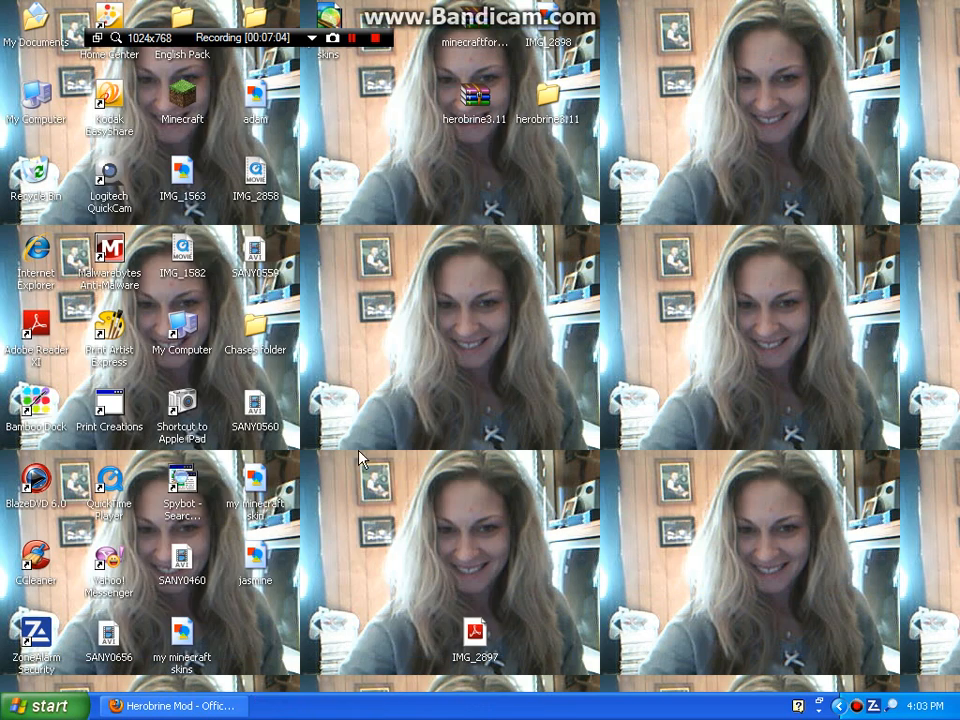
click(172, 706)
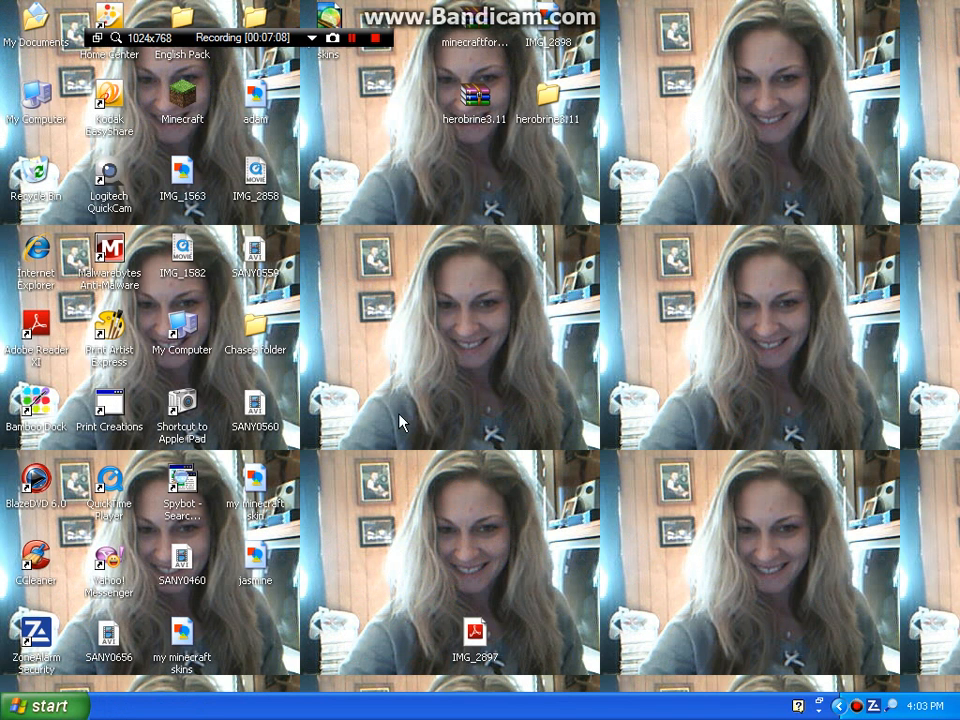
click(40, 703)
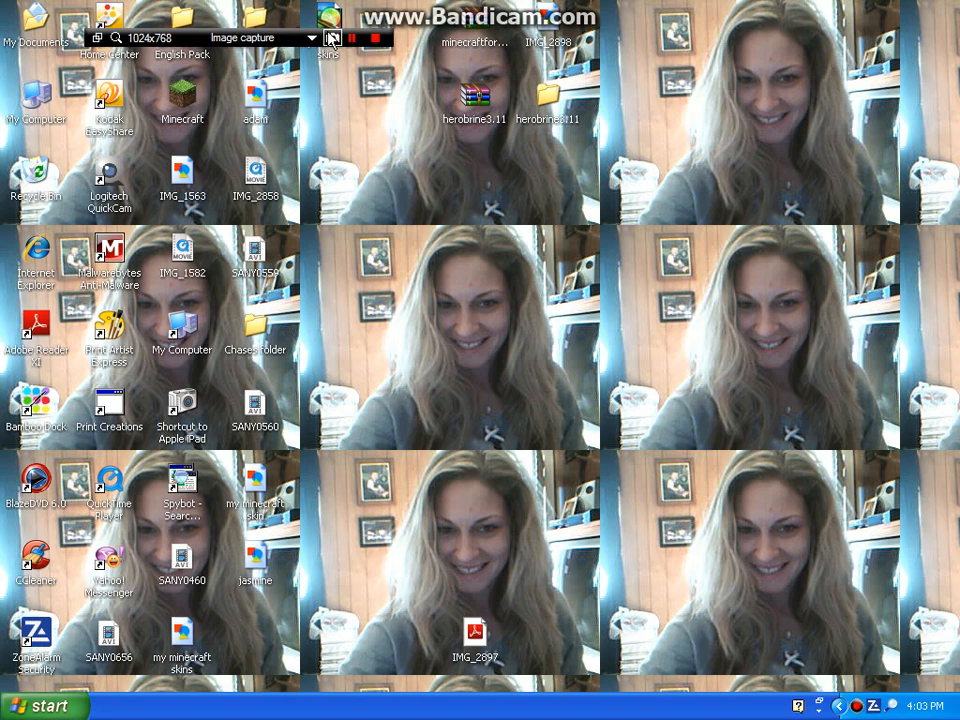
Log in to the Minecraft Launcher with the saved credentials to launch 1.5.2 with Forge
click(350, 38)
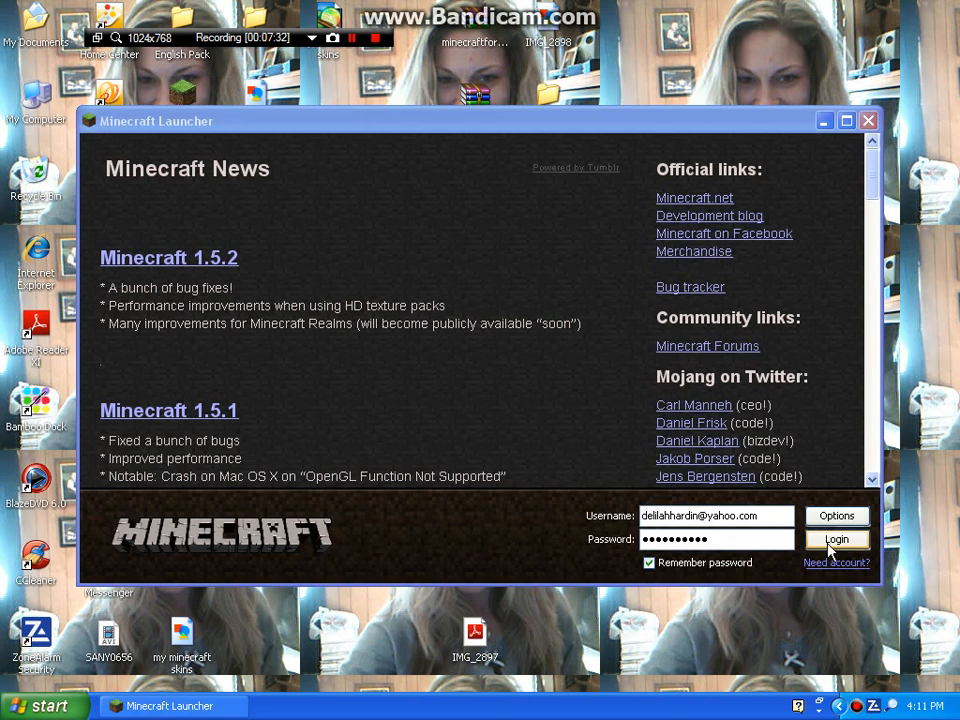
click(836, 539)
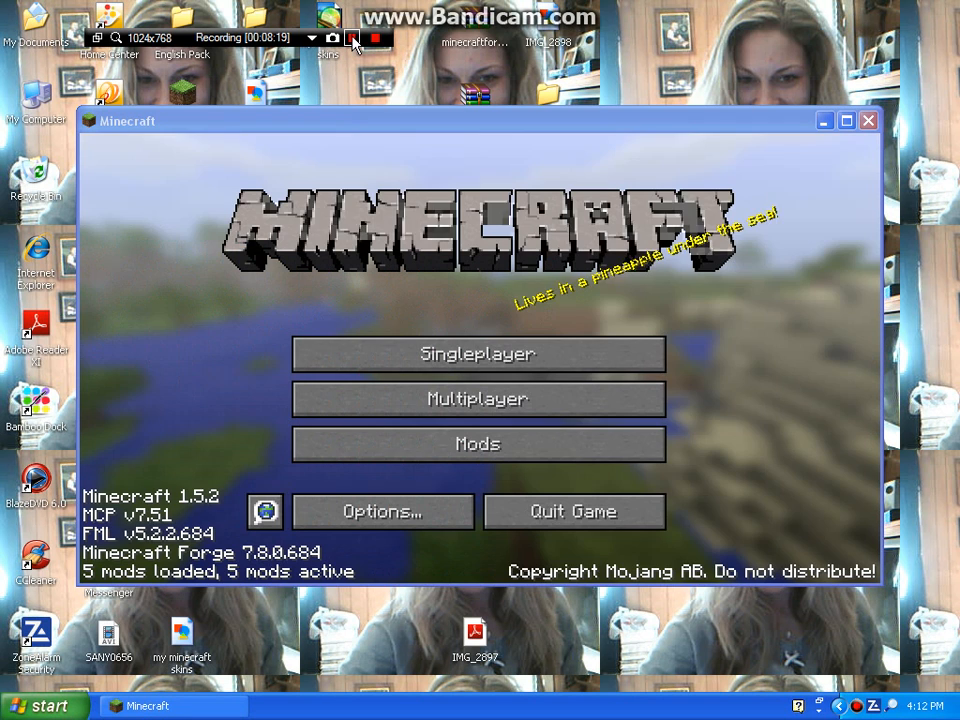
mouse_move(478, 399)
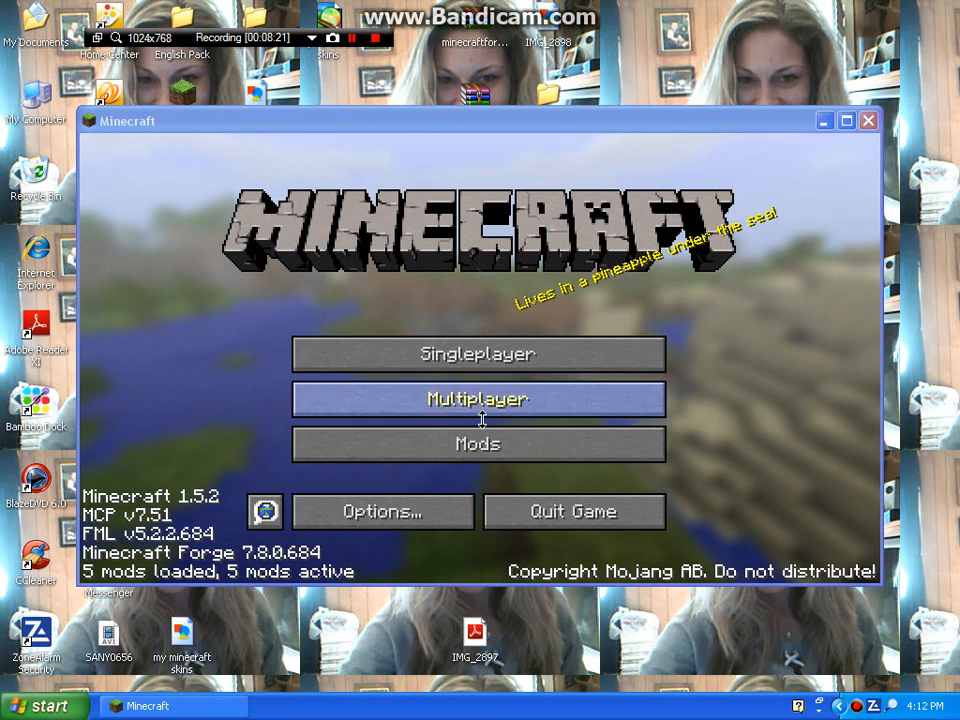
Check the mod list for Herobrine Mod 3.1 (mod_sucker) and Mutant Creatures 1.3.4
click(477, 444)
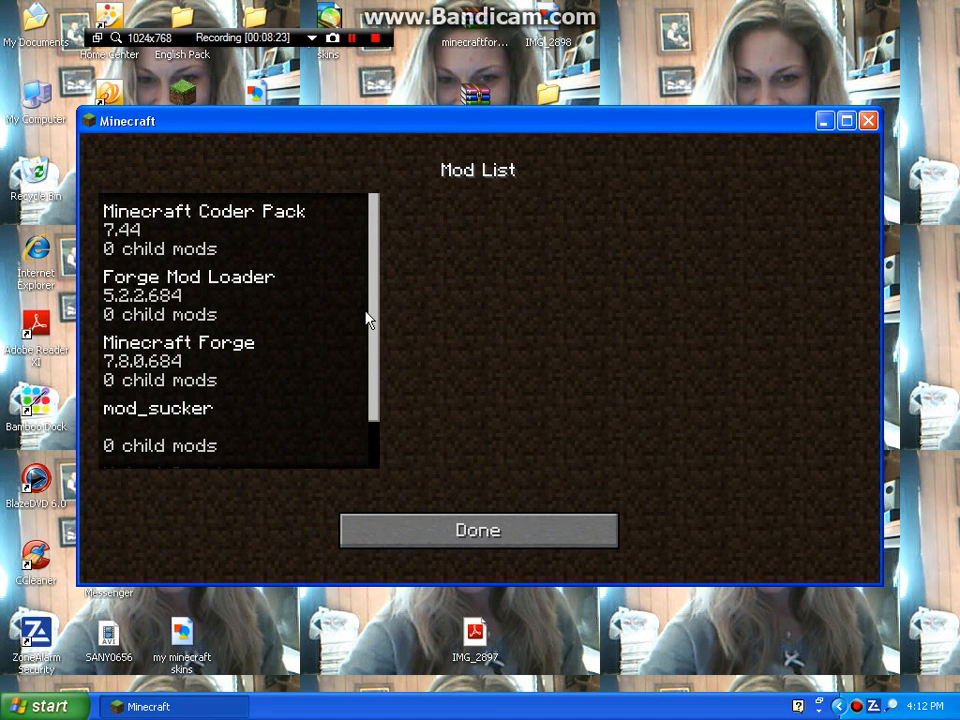
click(158, 408)
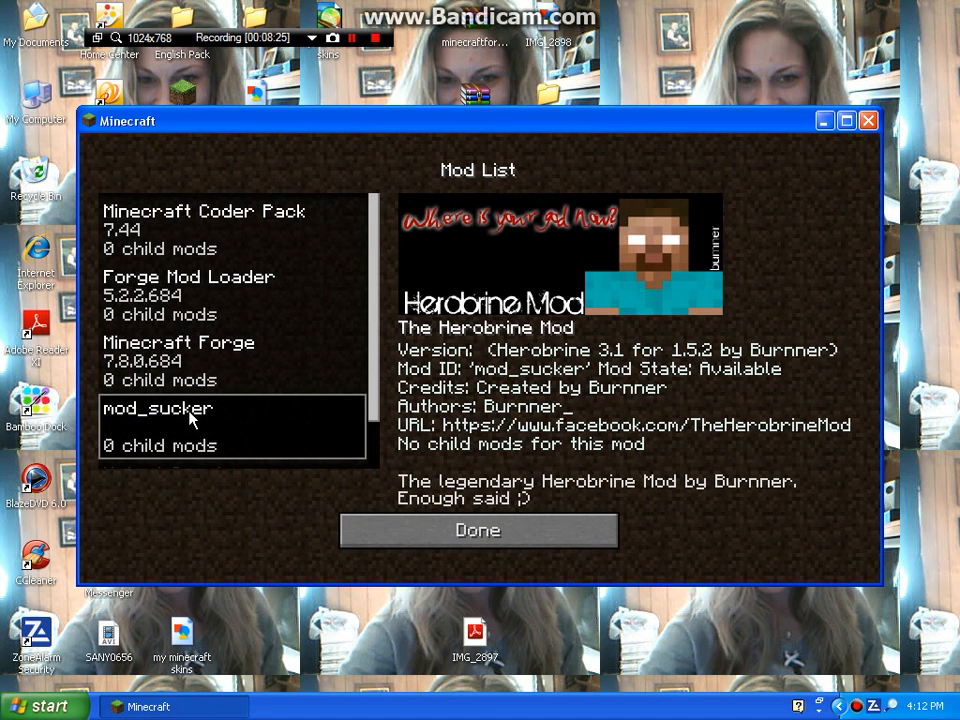
mouse_move(460, 337)
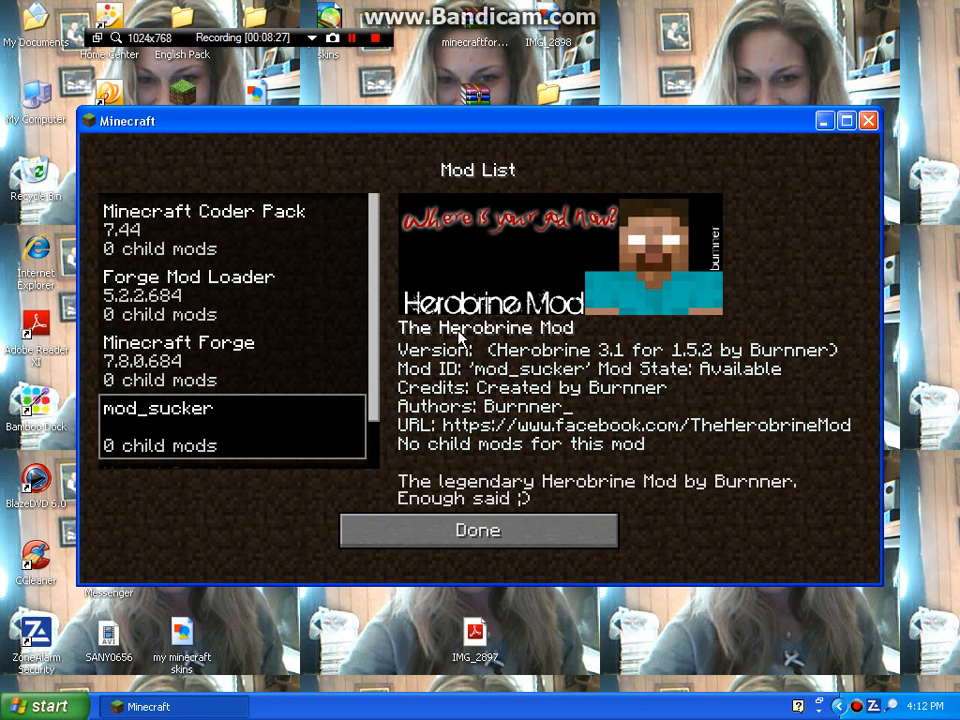
mouse_move(375, 300)
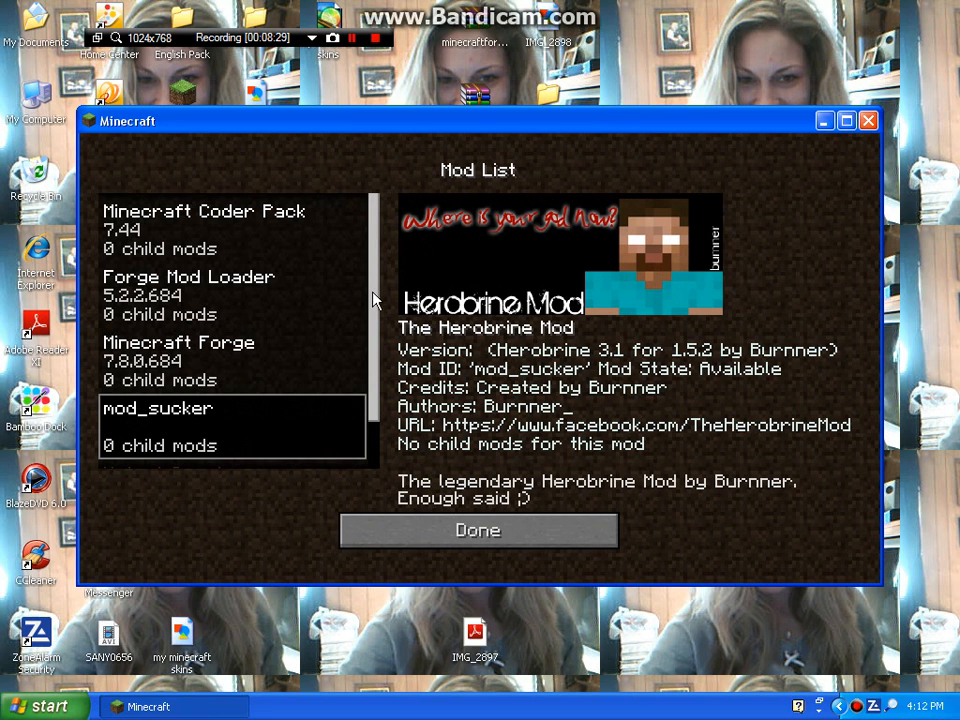
scroll(down, 3)
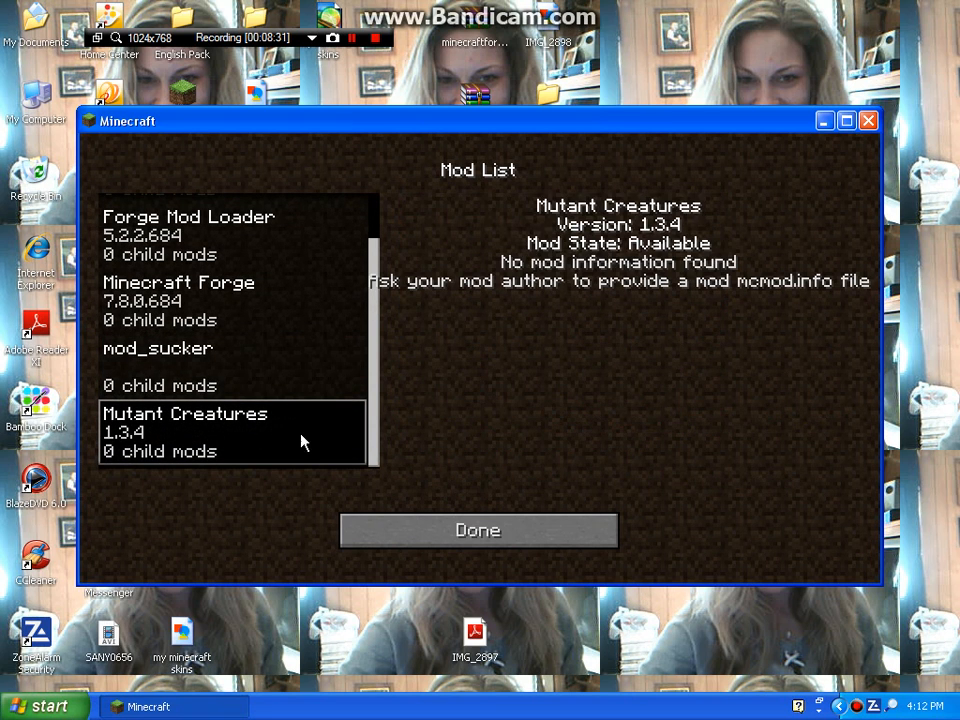
click(158, 348)
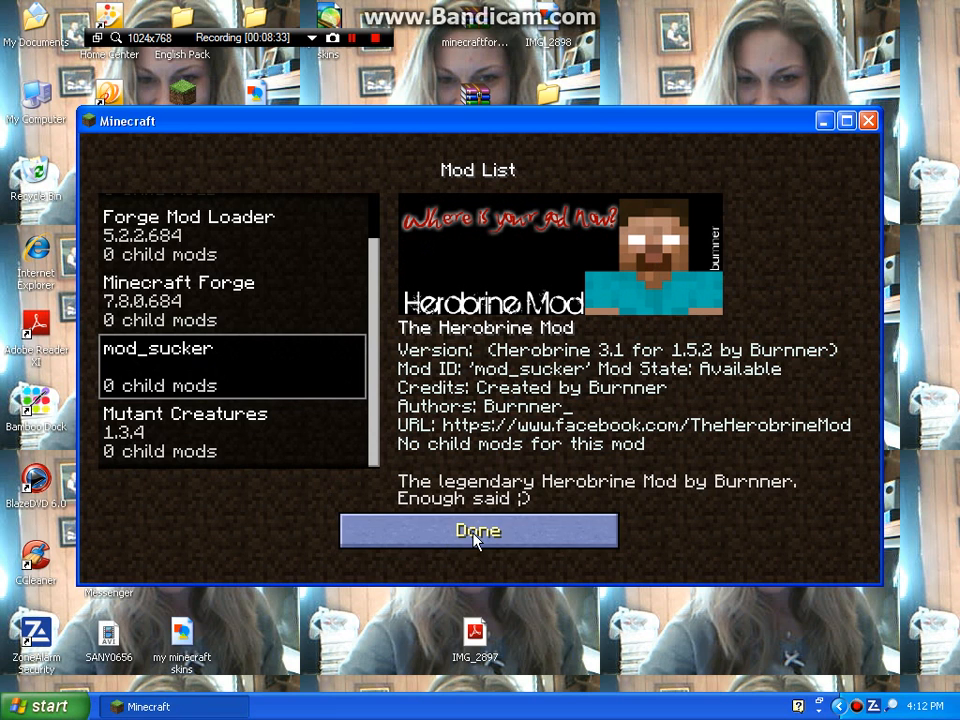
click(478, 530)
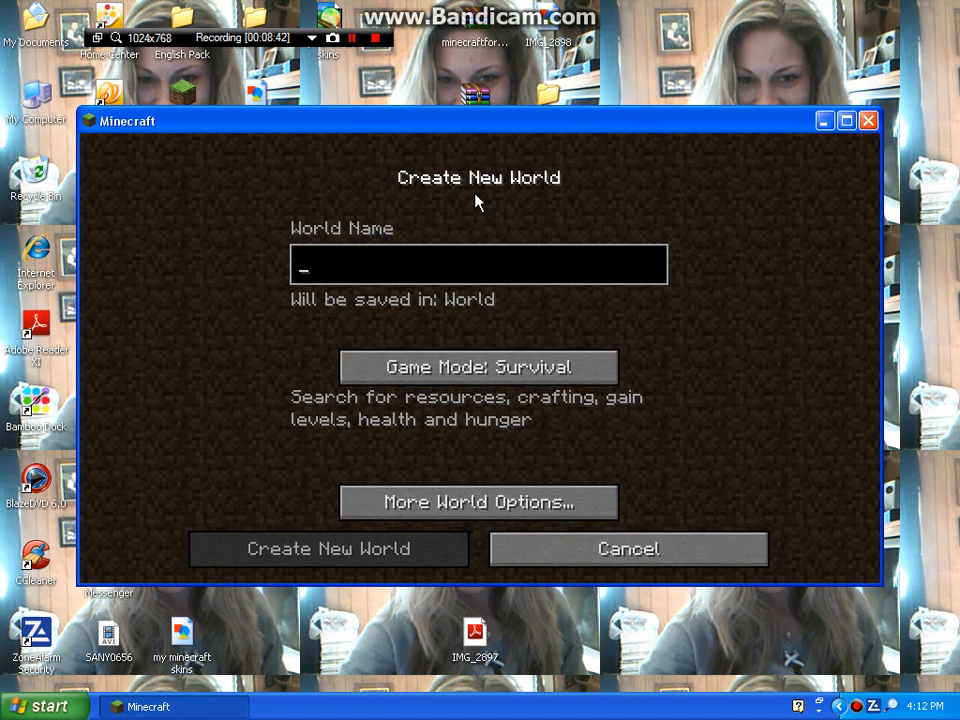
Create world 'Chasebeast51000' with seed 'Chasebeast51000' and cheats allowed
text(Chasebeast5)
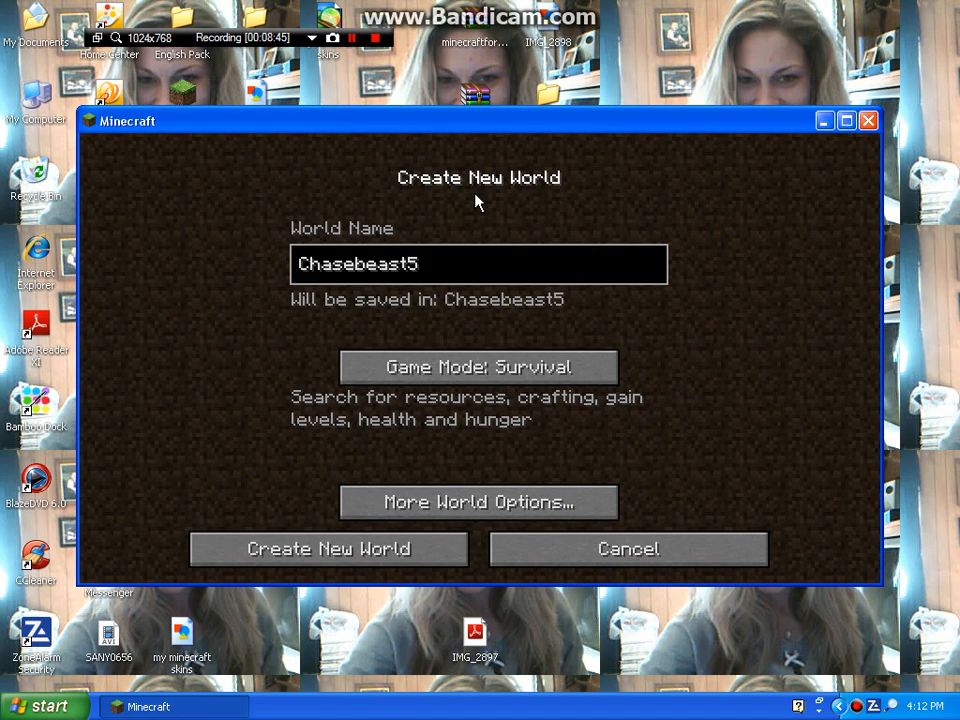
text(1000)
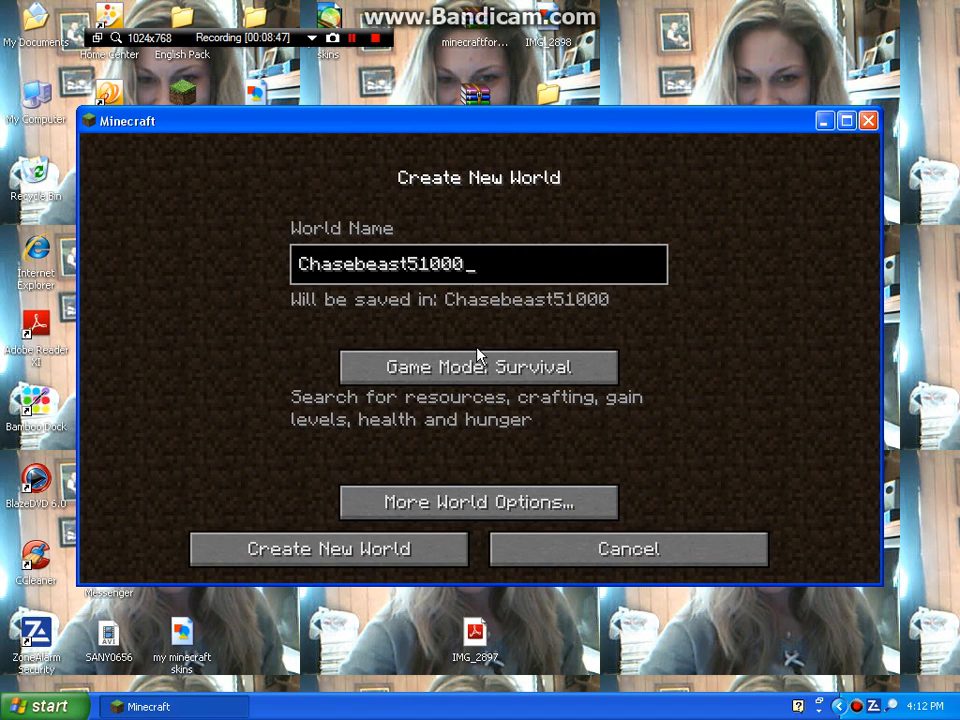
click(478, 502)
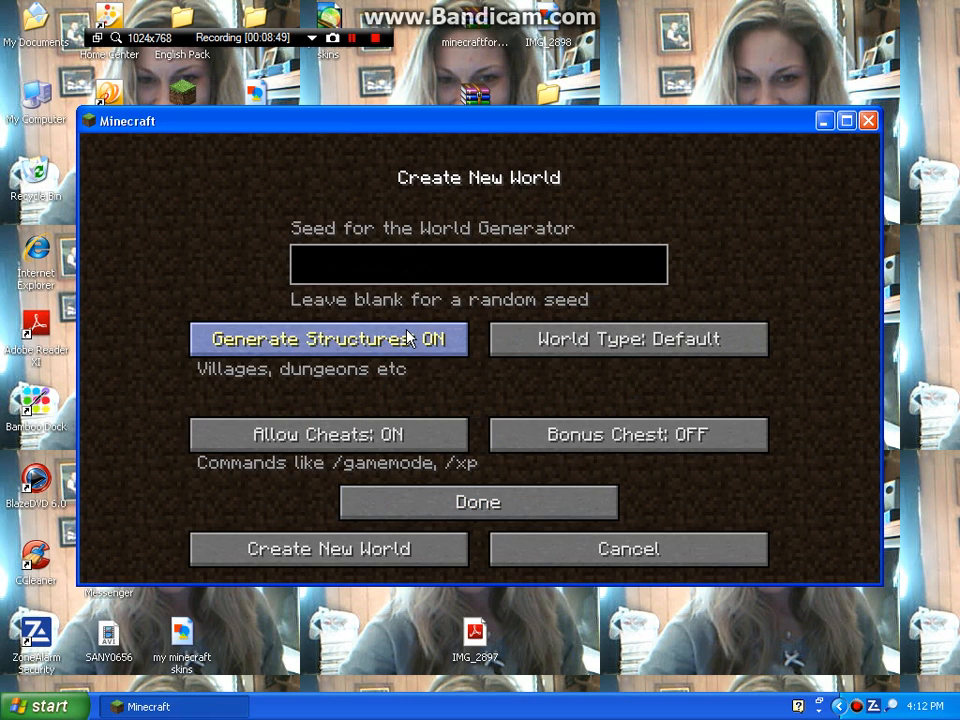
text(C)
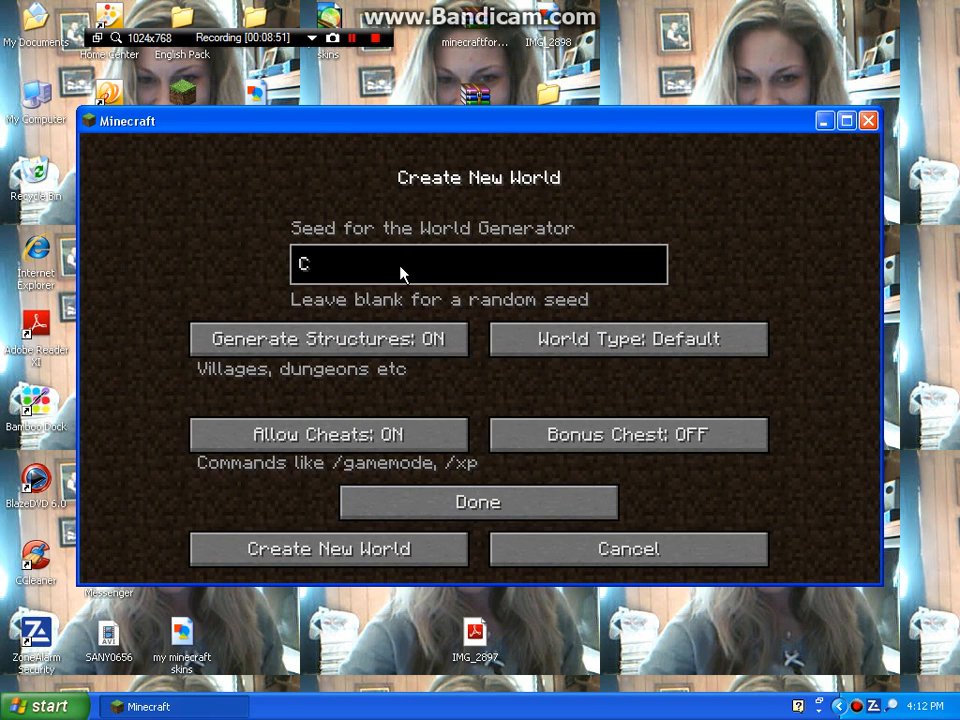
text(hasebeast5)
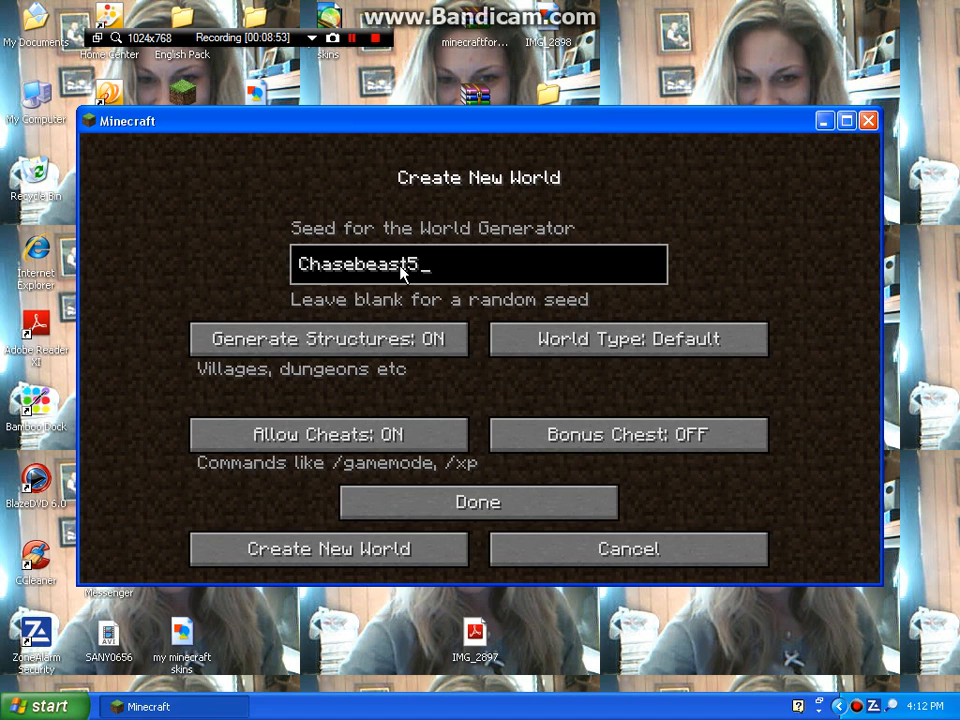
text(1000)
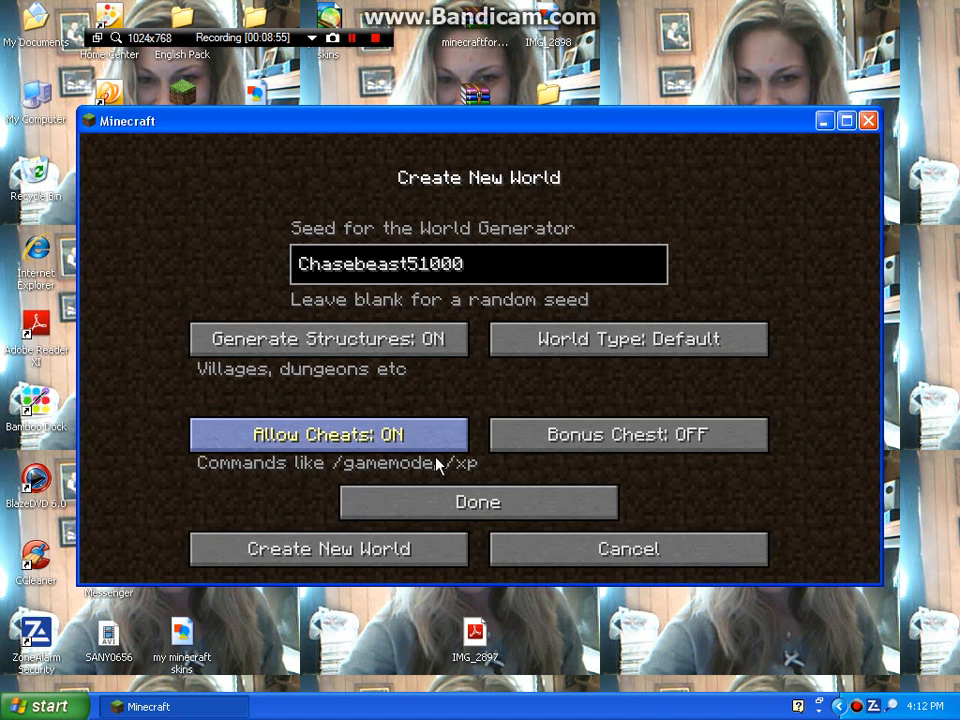
click(328, 548)
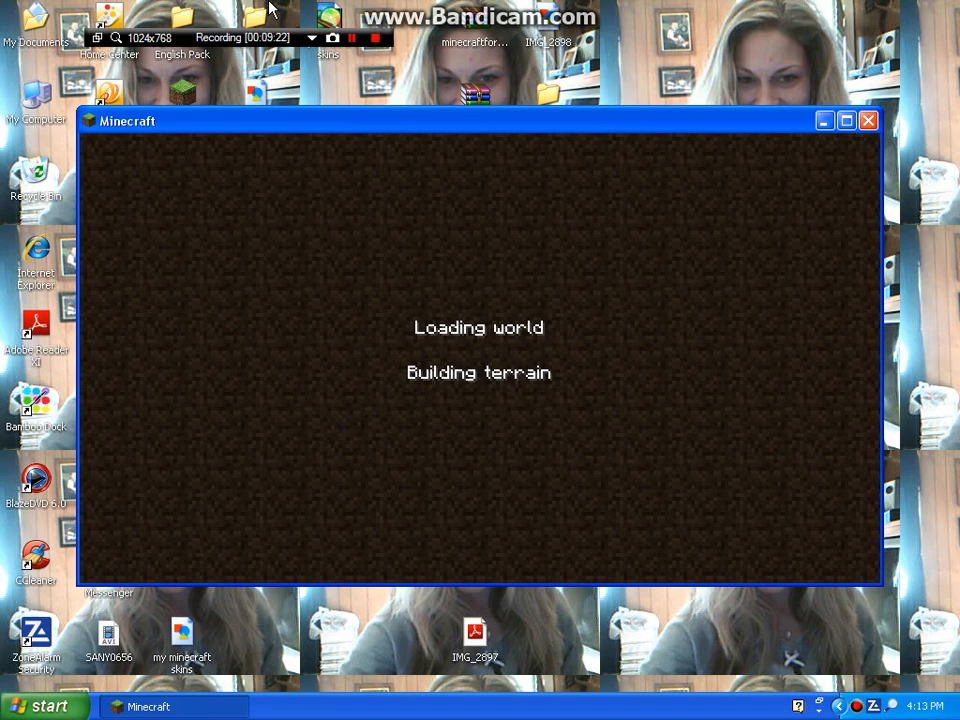
Resume the Chasebeast51000 world and scroll the full creative item list to spawn eggs
click(352, 37)
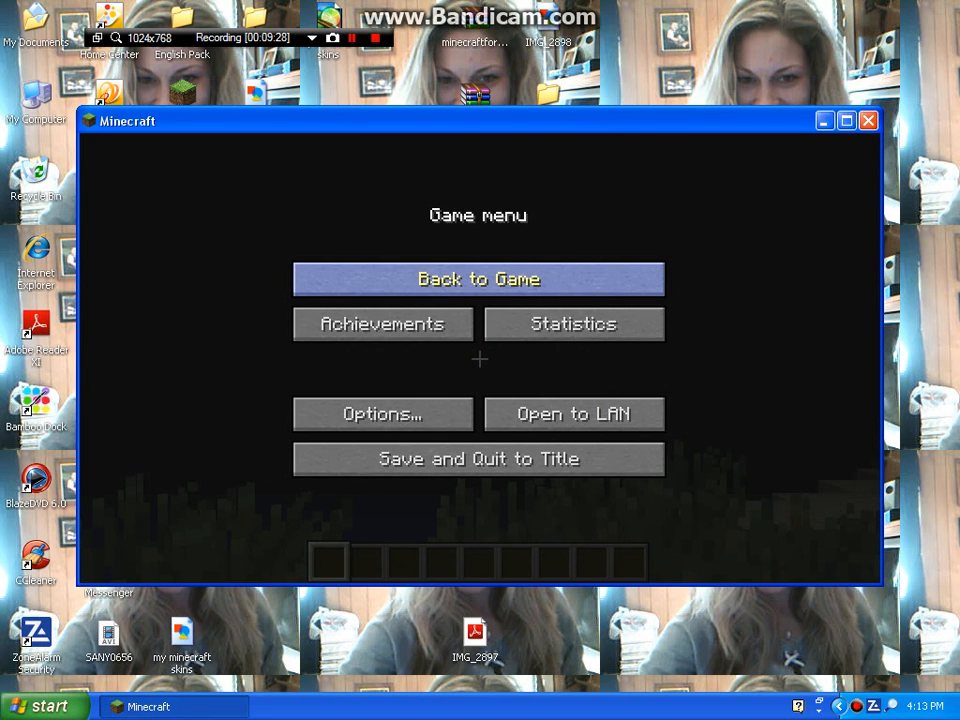
click(478, 279)
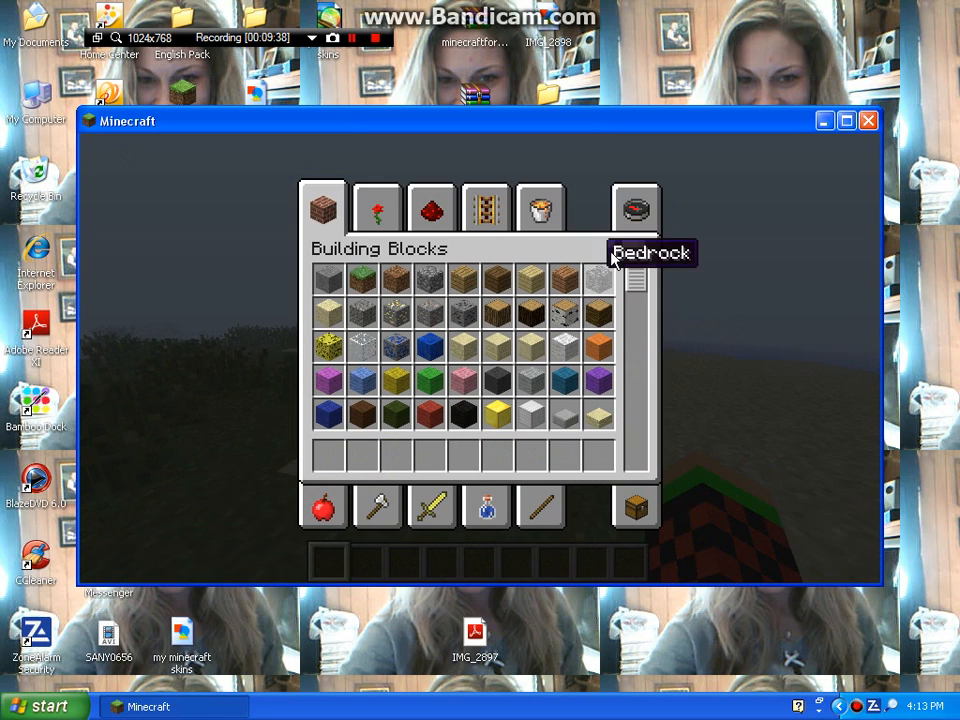
mouse_move(632, 202)
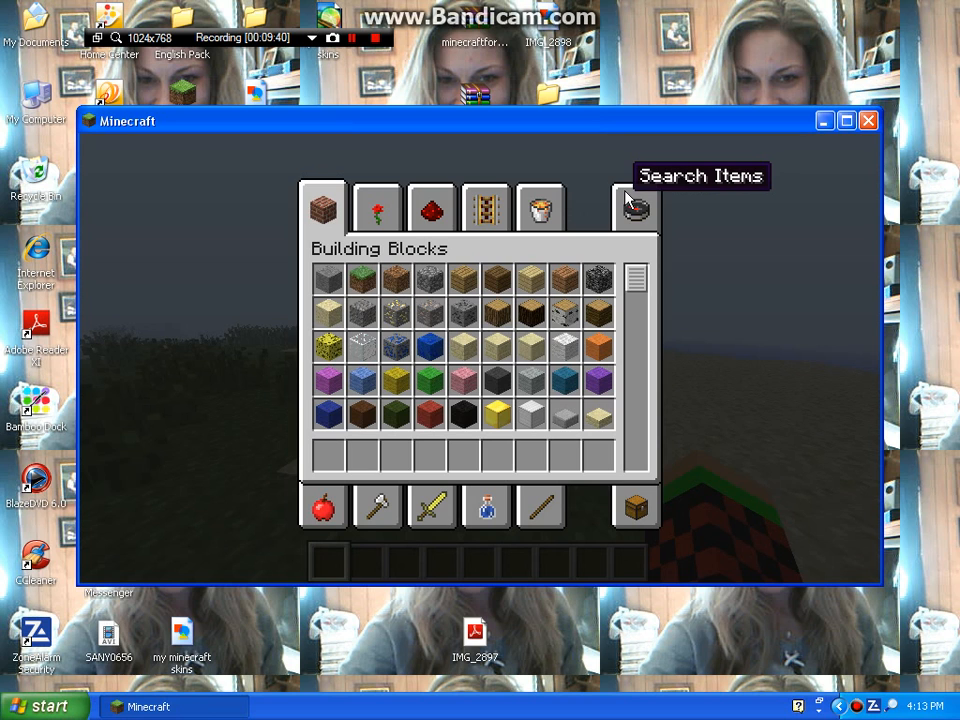
click(635, 207)
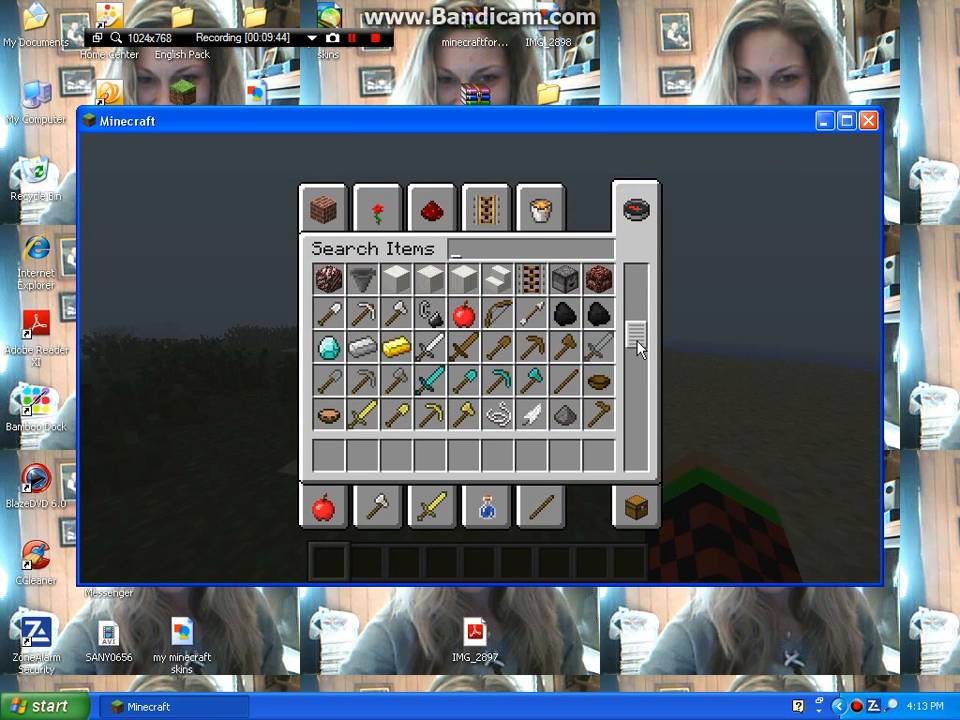
scroll(down, 3)
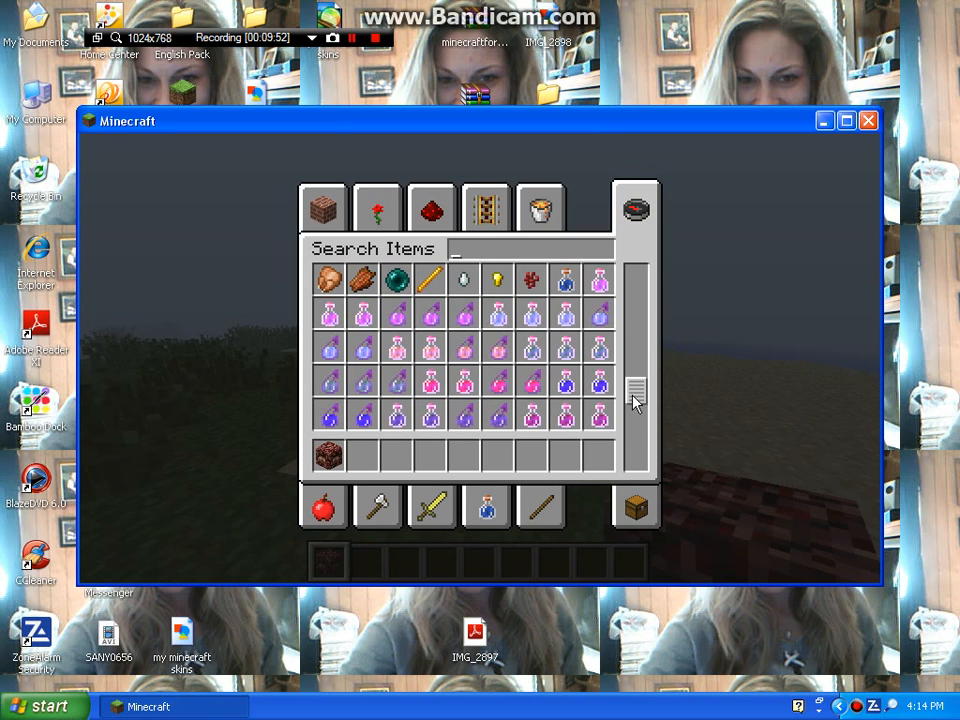
scroll(down, 3)
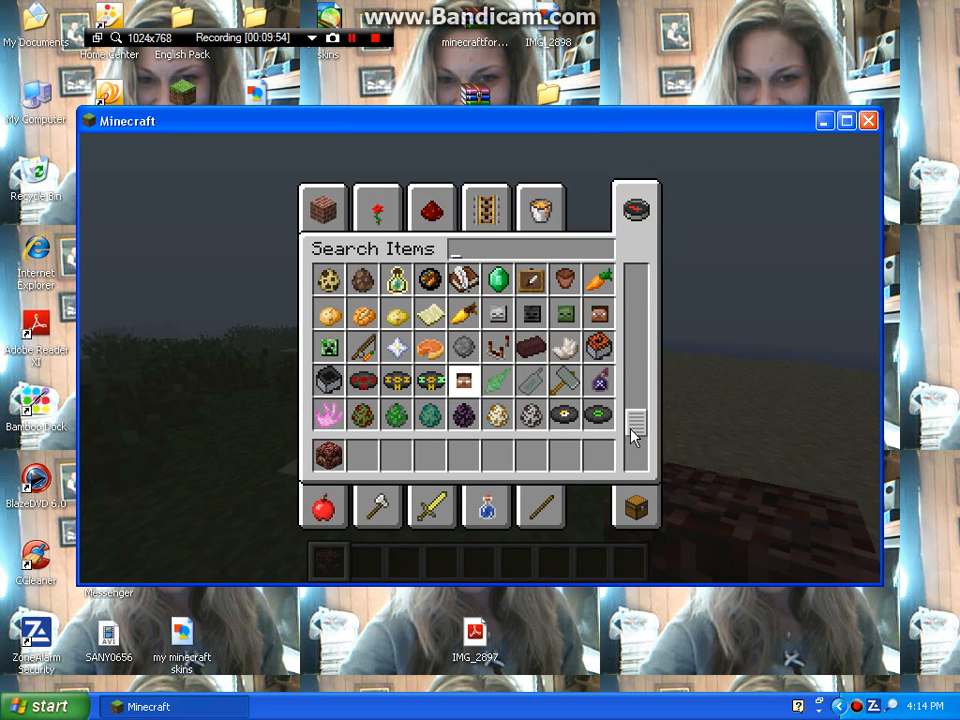